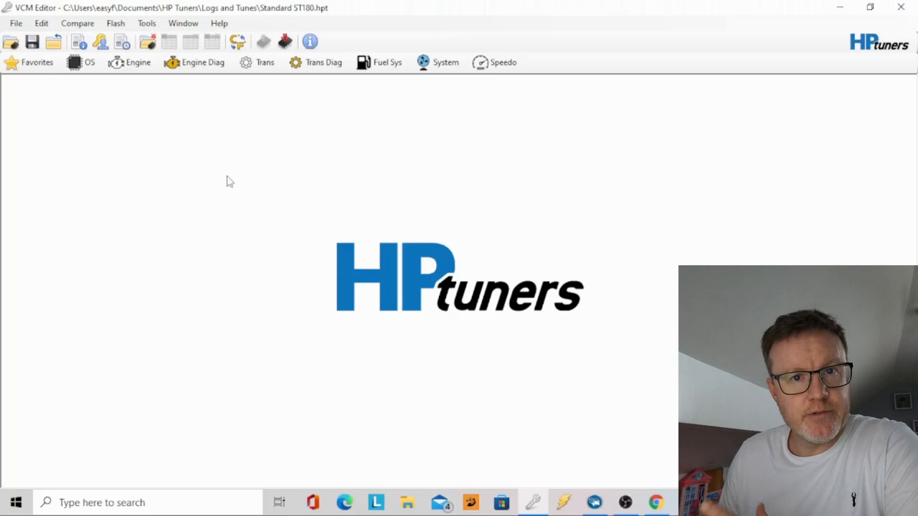
{"action": "mouse_move", "coordinate": [231, 113]}
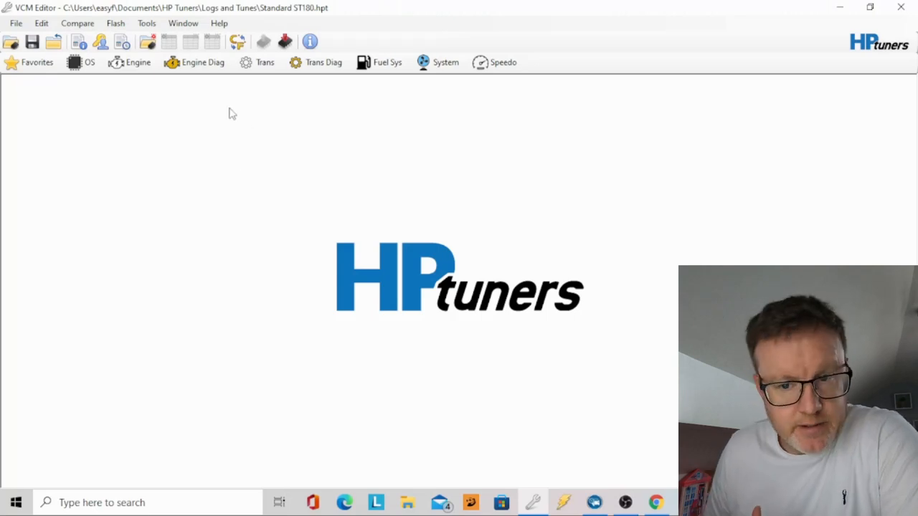
{"action": "mouse_move", "coordinate": [215, 113]}
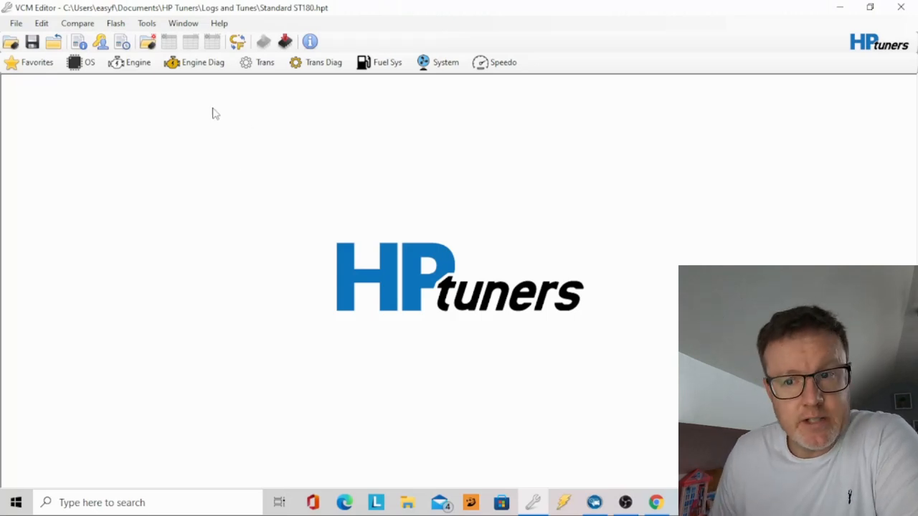
{"action": "mouse_move", "coordinate": [279, 18]}
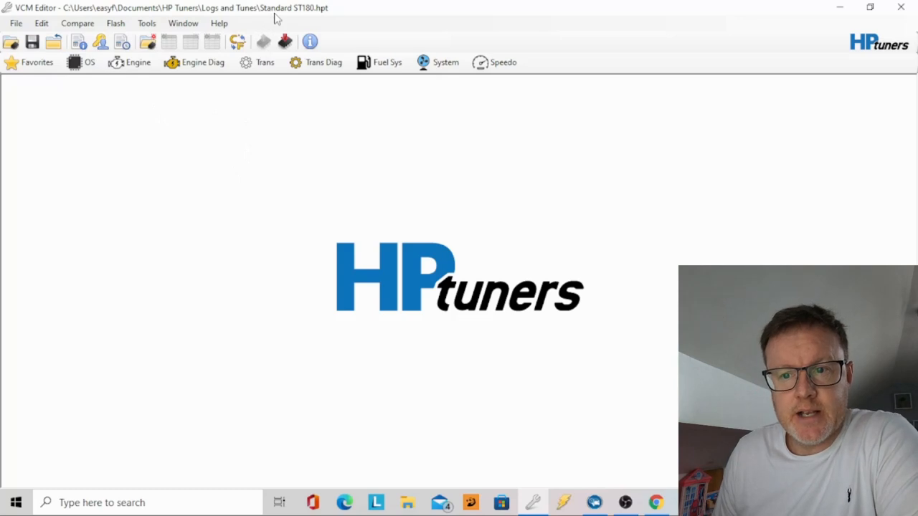
{"action": "mouse_move", "coordinate": [278, 37]}
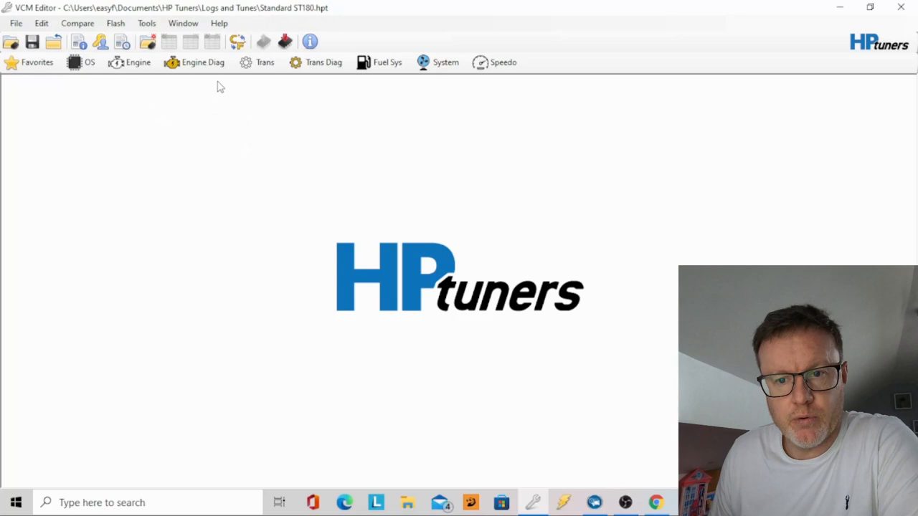
{"action": "mouse_move", "coordinate": [178, 91]}
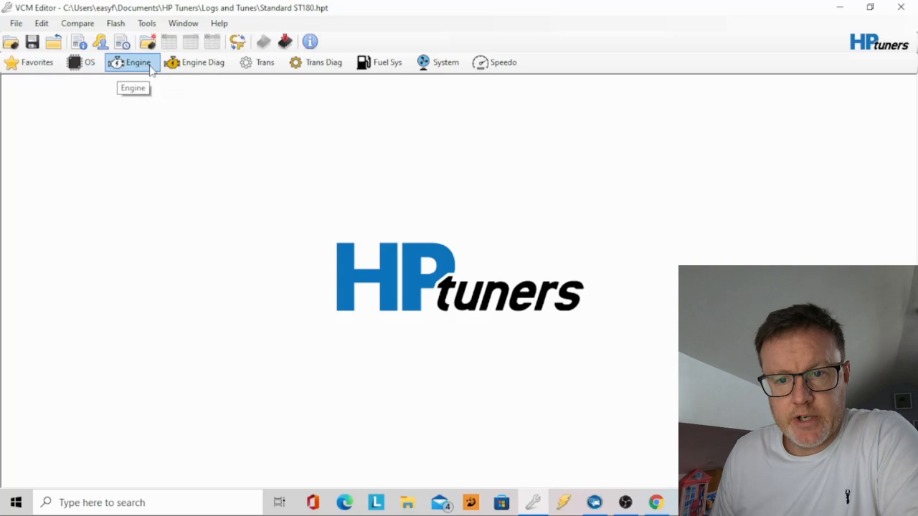
- Bring up the Engine calibration window and its General settings with cylinder volume
{"action": "left_click", "coordinate": [264, 63]}
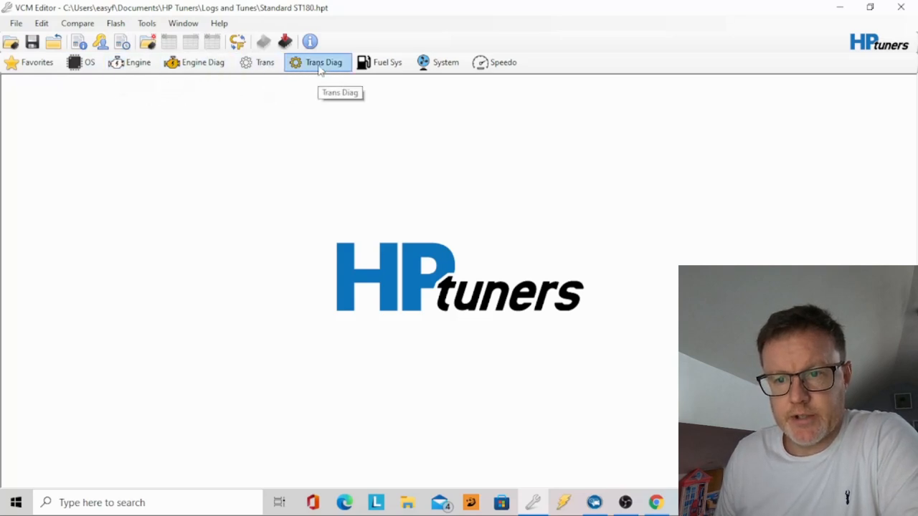
{"action": "mouse_move", "coordinate": [309, 74]}
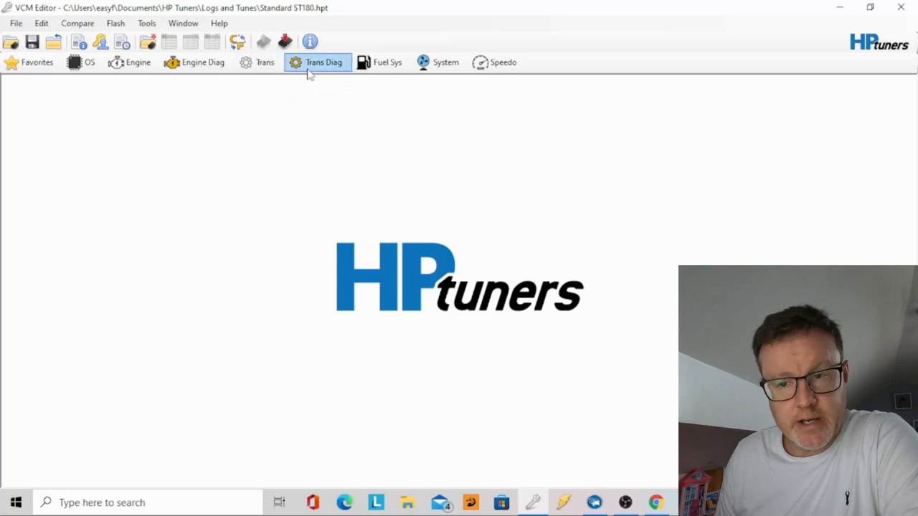
{"action": "mouse_move", "coordinate": [344, 69]}
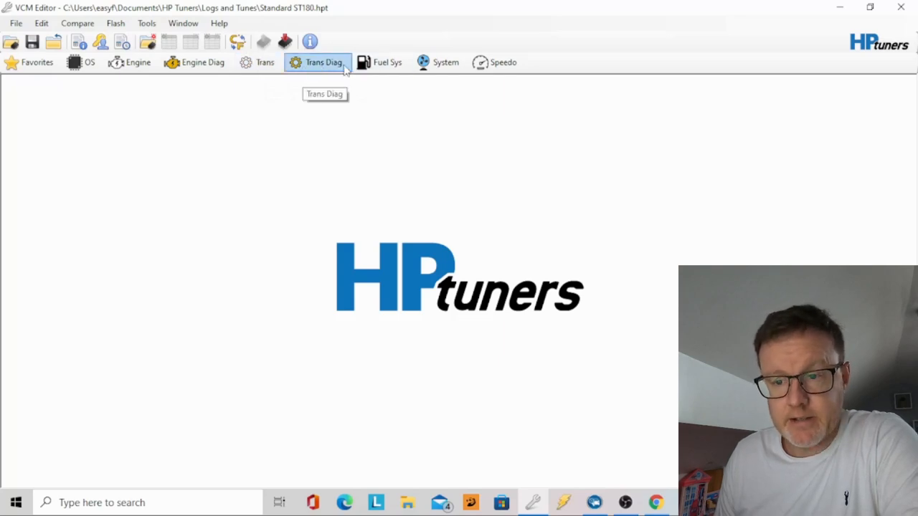
{"action": "left_click", "coordinate": [444, 63]}
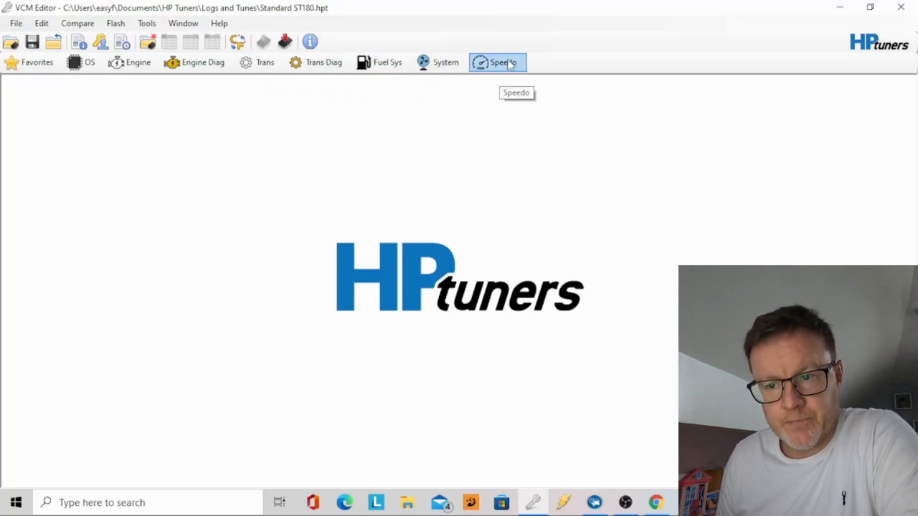
{"action": "left_click", "coordinate": [132, 63]}
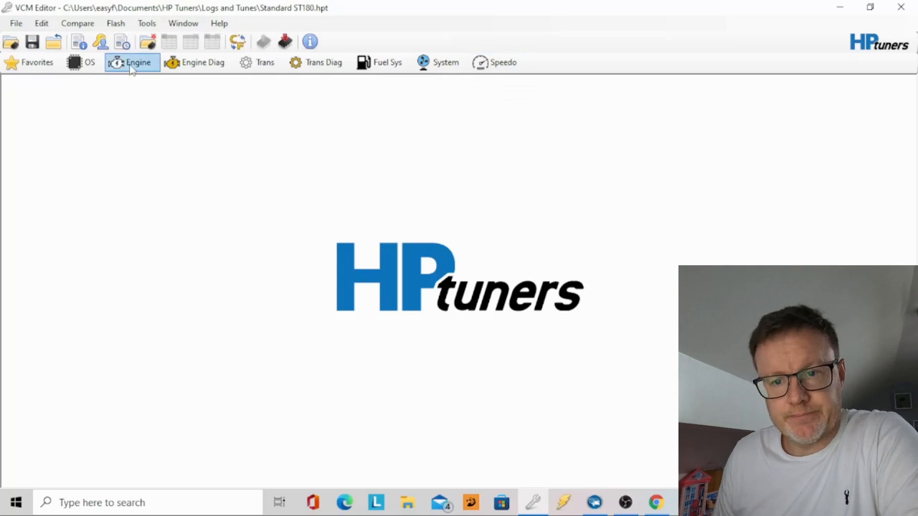
{"action": "left_click", "coordinate": [132, 63]}
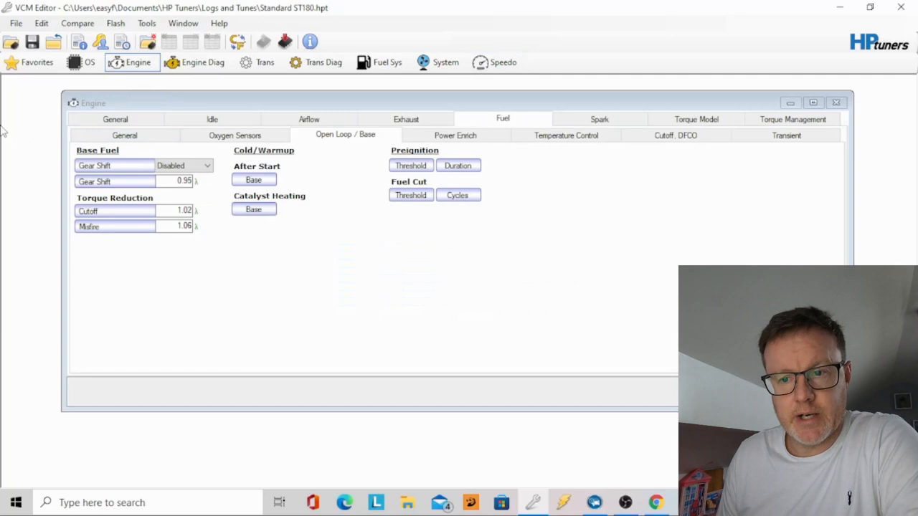
{"action": "mouse_move", "coordinate": [527, 123]}
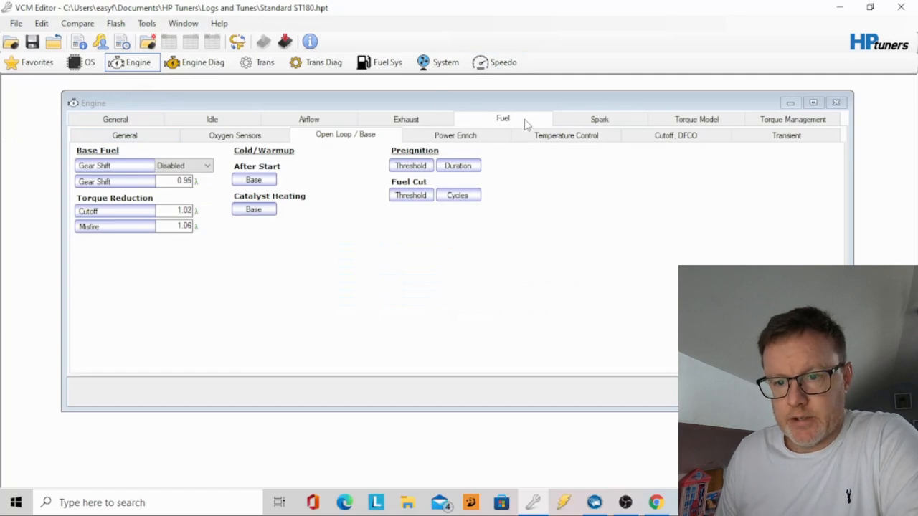
{"action": "left_click", "coordinate": [114, 119]}
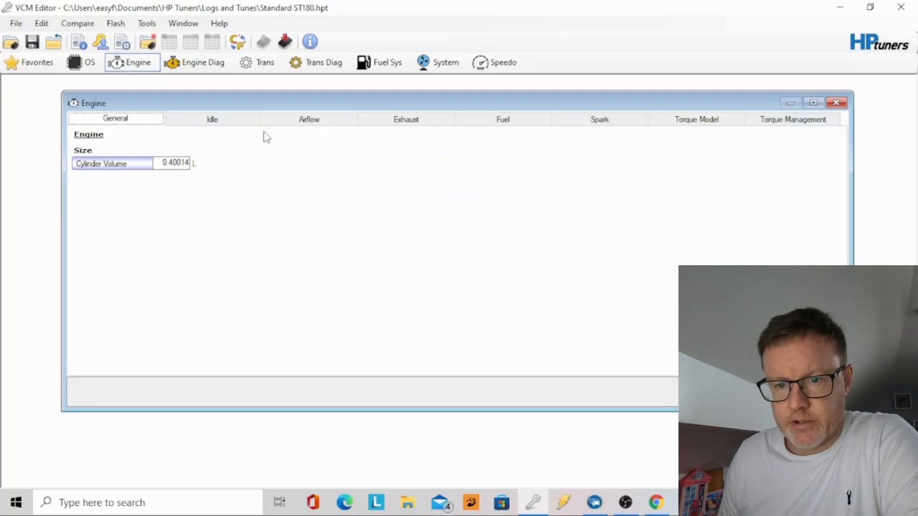
{"action": "mouse_move", "coordinate": [308, 119]}
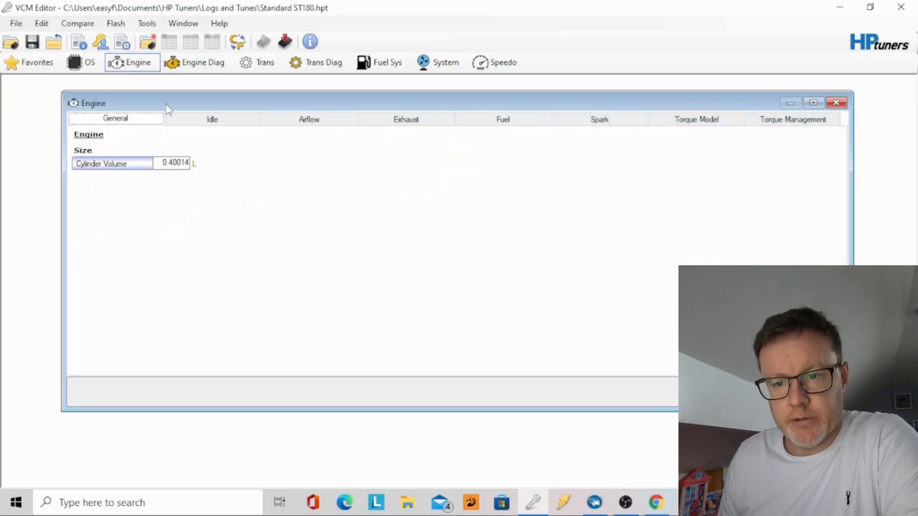
{"action": "mouse_move", "coordinate": [126, 135]}
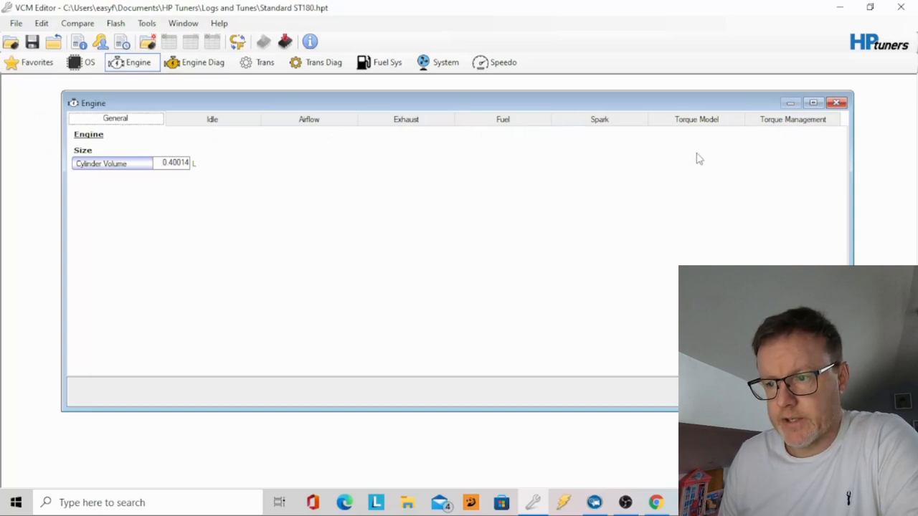
- Browse Torque Model and Torque Loss, then show the Torque Management Driver Demand tables
{"action": "left_click", "coordinate": [694, 119]}
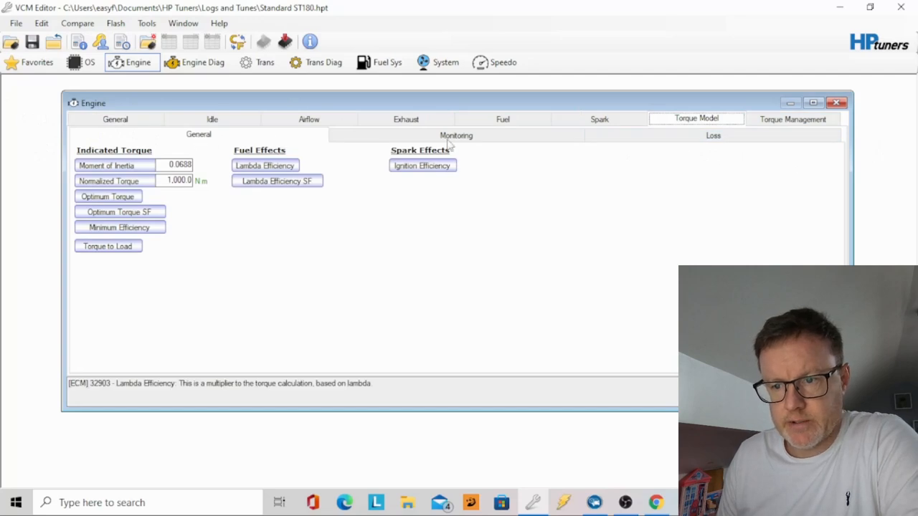
{"action": "left_click", "coordinate": [712, 135]}
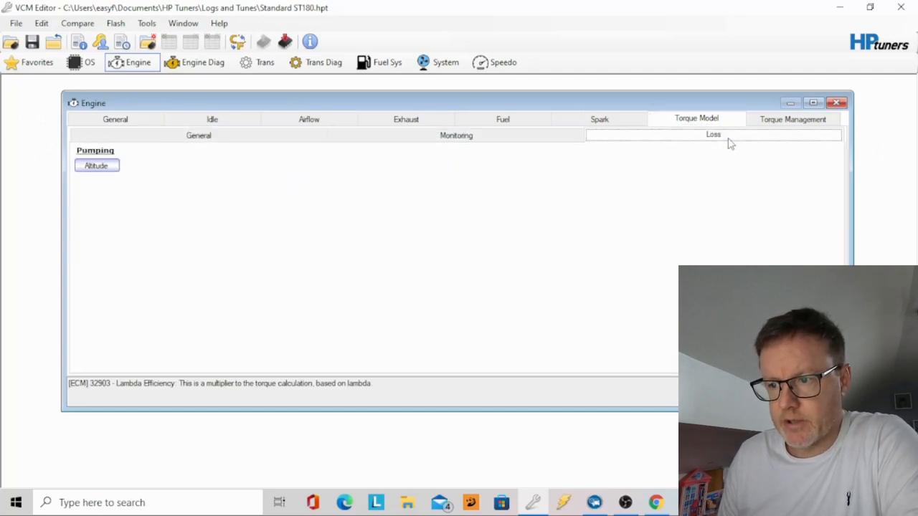
{"action": "left_click", "coordinate": [792, 117]}
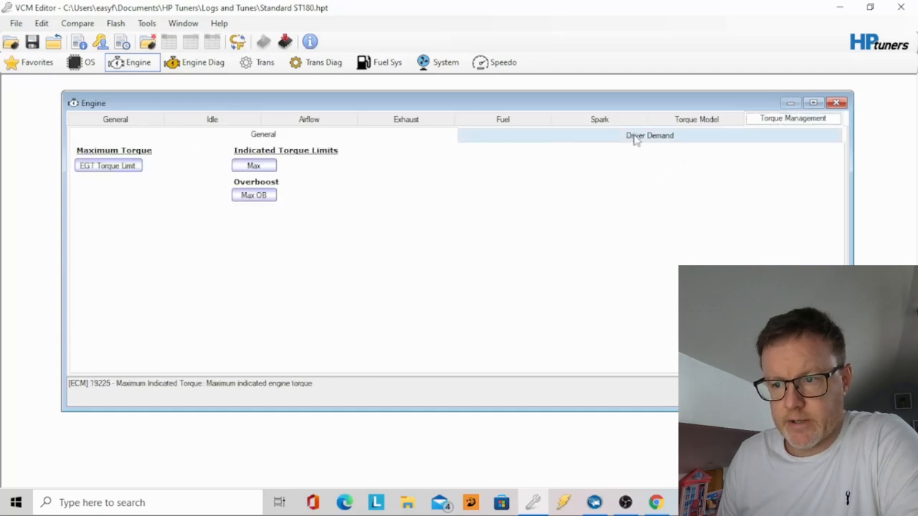
{"action": "left_click", "coordinate": [649, 134]}
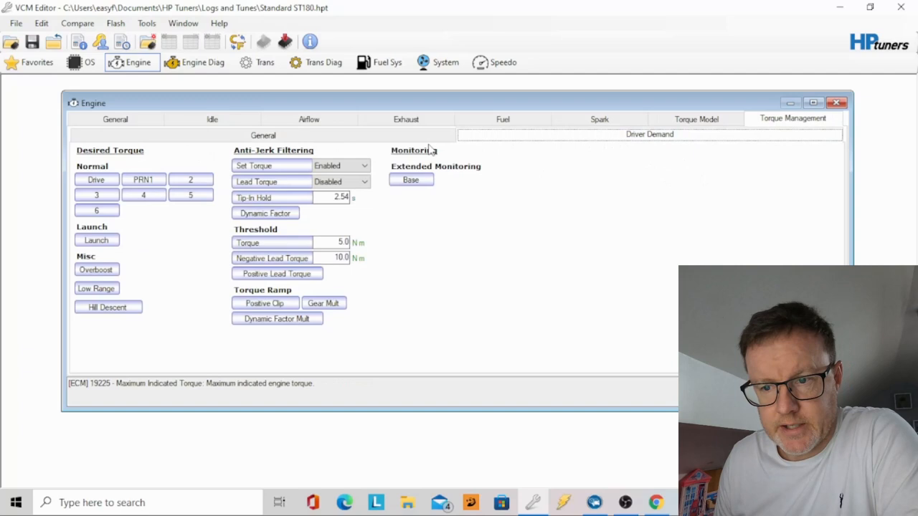
{"action": "mouse_move", "coordinate": [502, 119]}
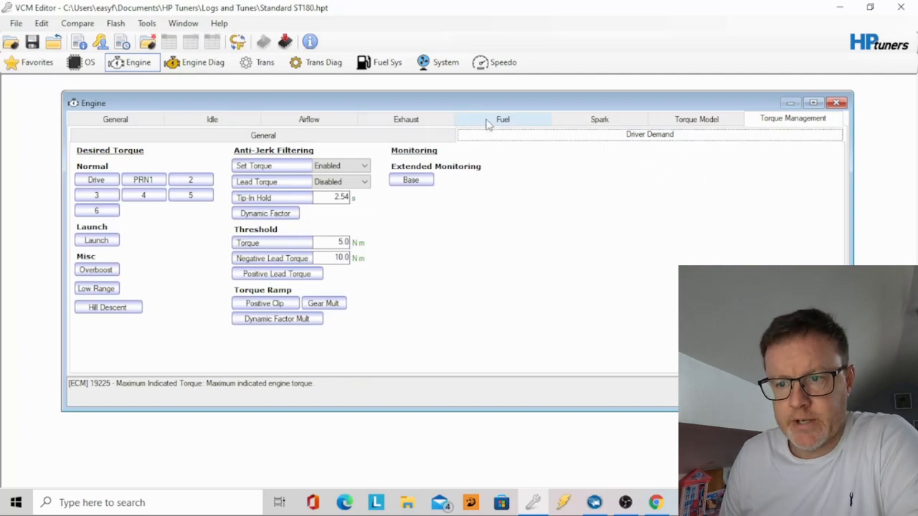
- Switch to the Fuel tab and browse General, Oxygen Sensors and Open Loop / Base before Power Enrich
{"action": "left_click", "coordinate": [502, 119]}
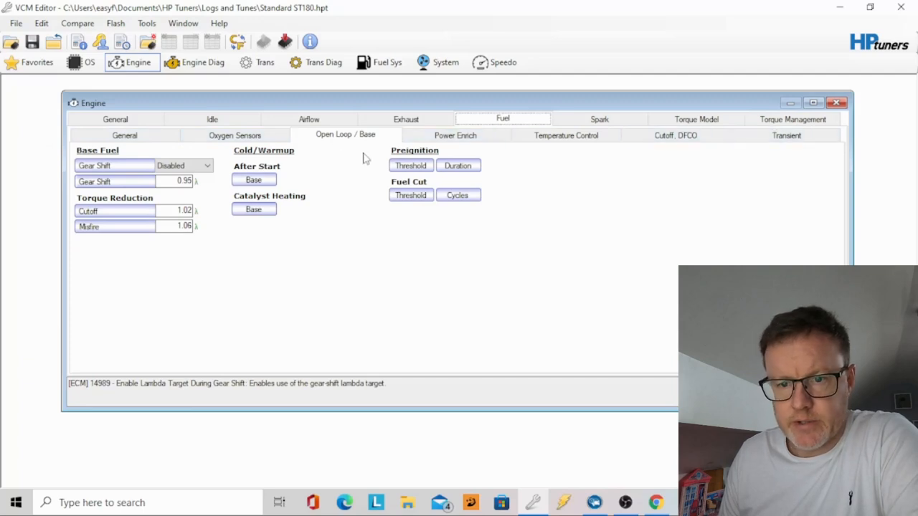
{"action": "left_click", "coordinate": [123, 135]}
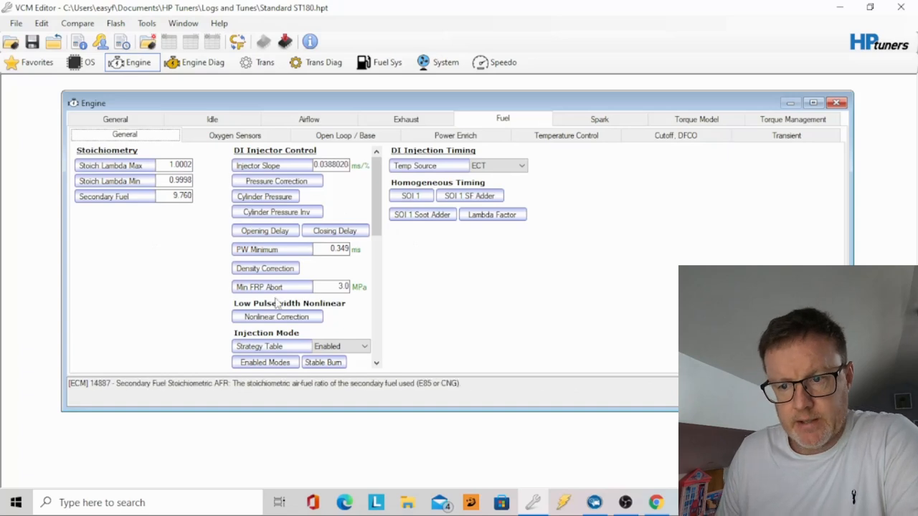
{"action": "mouse_move", "coordinate": [224, 256]}
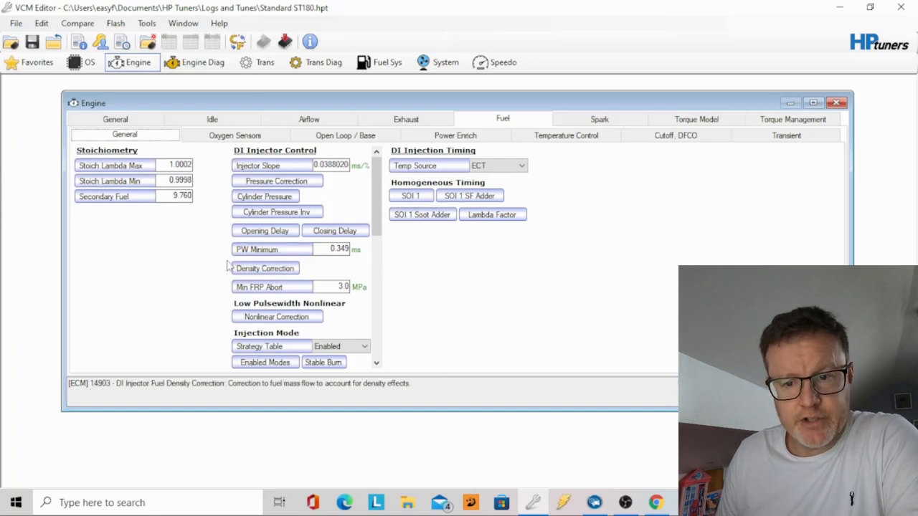
{"action": "mouse_move", "coordinate": [86, 218]}
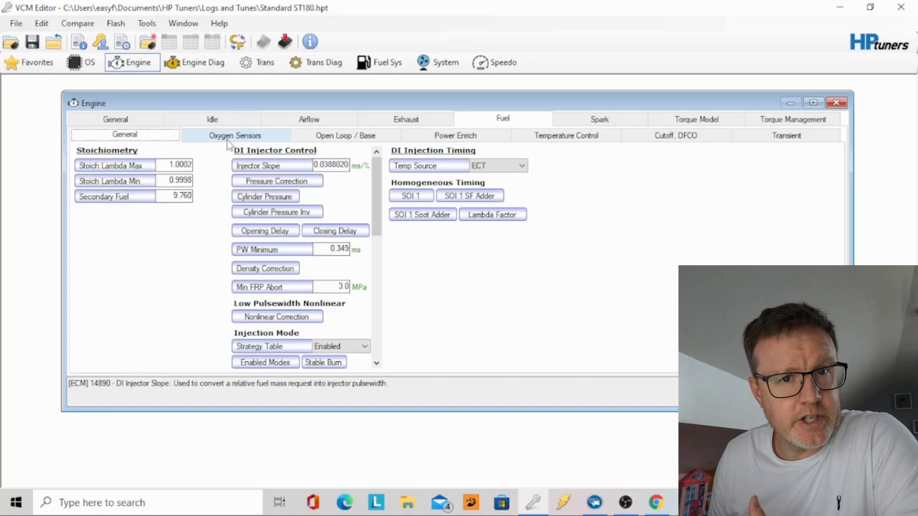
{"action": "left_click", "coordinate": [235, 135]}
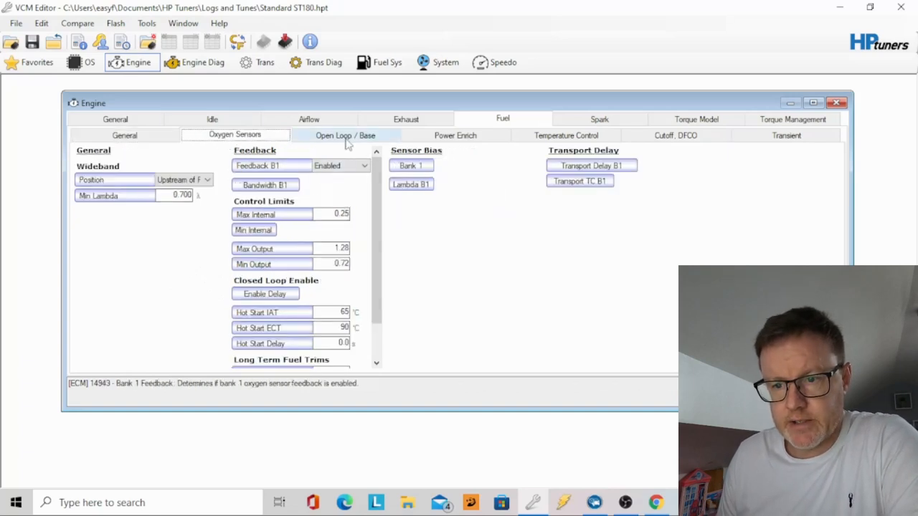
{"action": "left_click", "coordinate": [344, 135]}
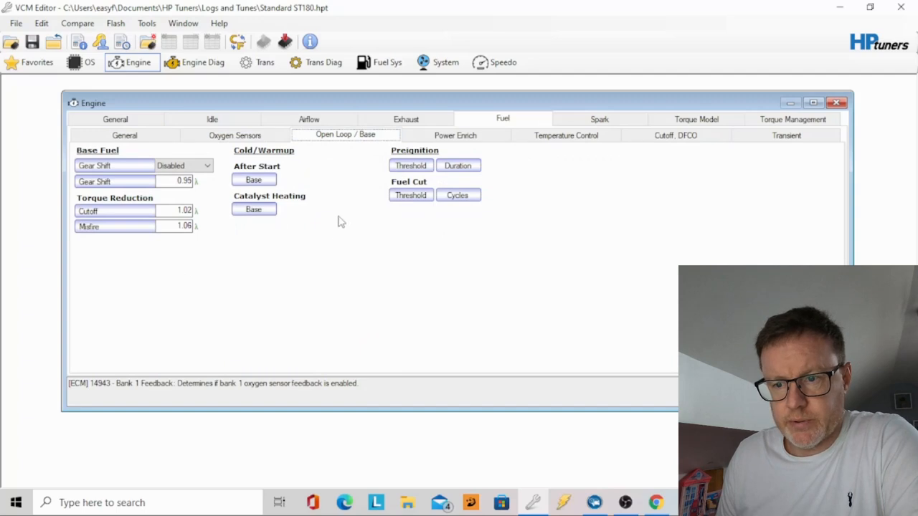
{"action": "left_click", "coordinate": [456, 134]}
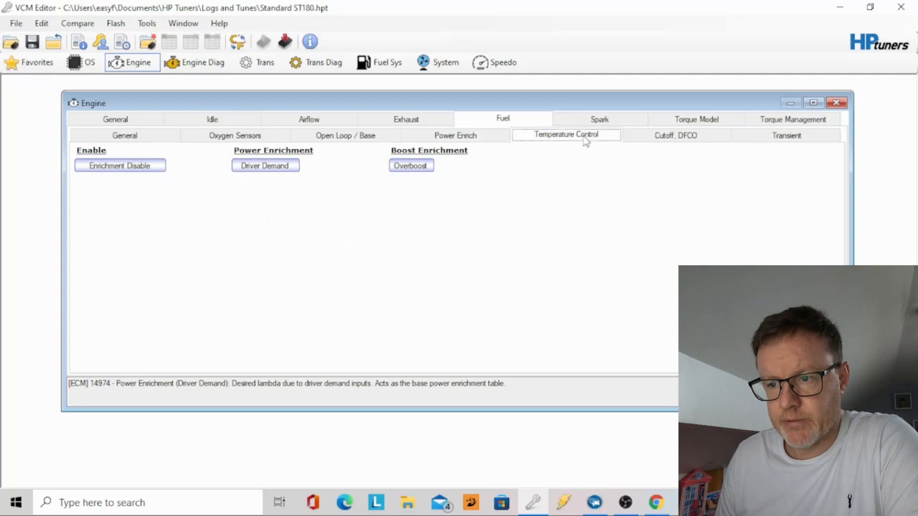
- Review Temperature Control and DFCO fuel cutoff settings, then return to Power Enrich
{"action": "left_click", "coordinate": [565, 135]}
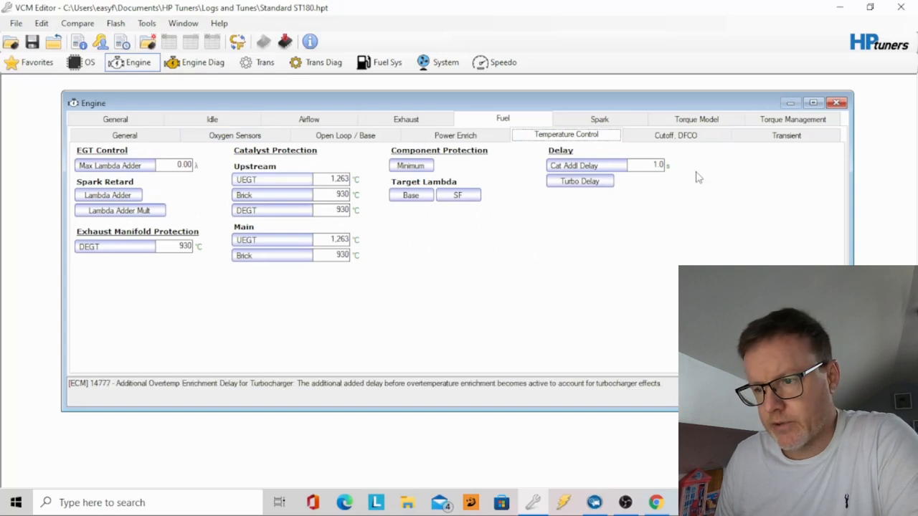
{"action": "left_click", "coordinate": [674, 135]}
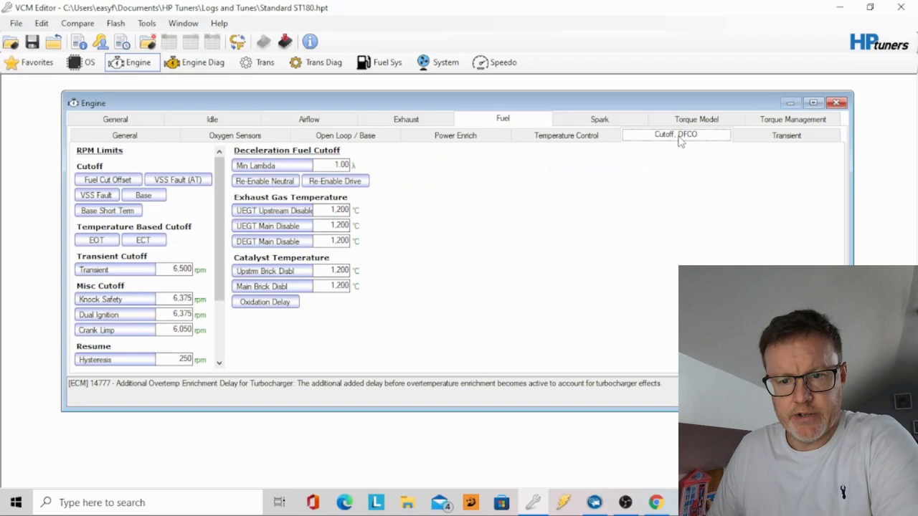
{"action": "scroll", "scroll_direction": "down", "scroll_amount": 3}
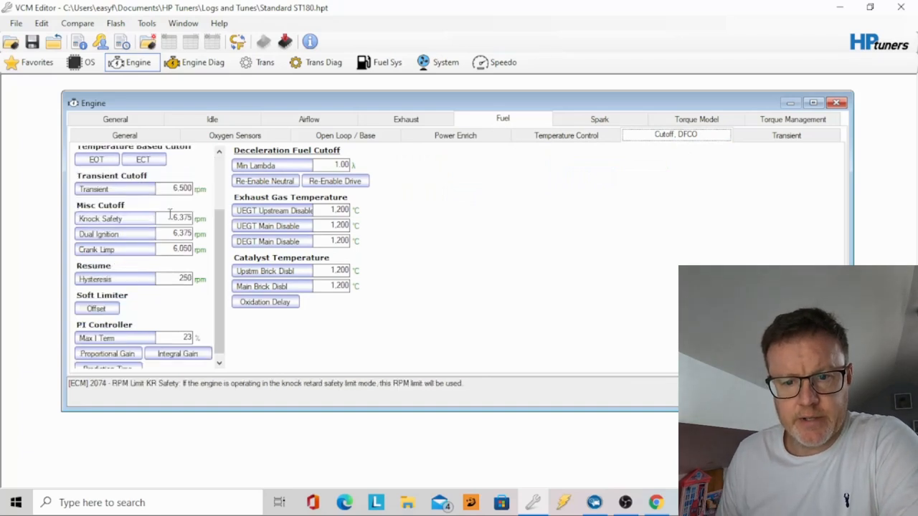
{"action": "scroll", "scroll_direction": "up", "scroll_amount": 3}
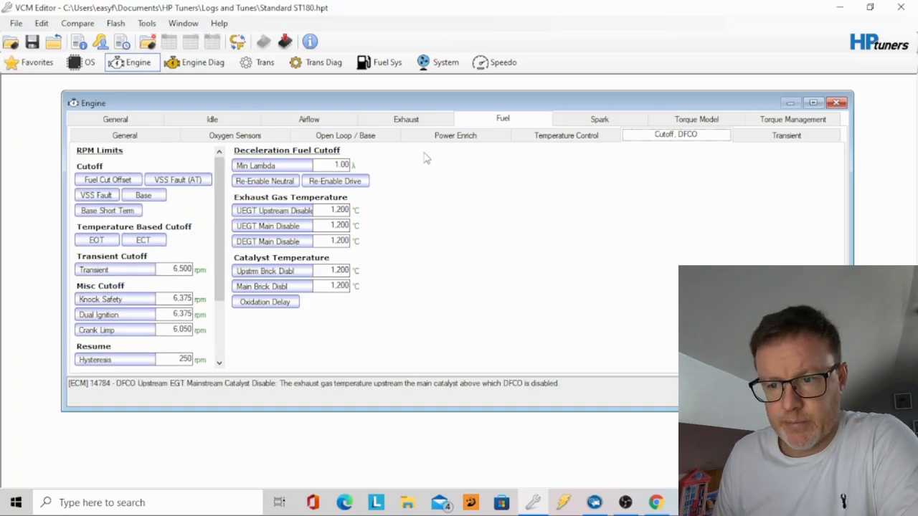
{"action": "left_click", "coordinate": [456, 135]}
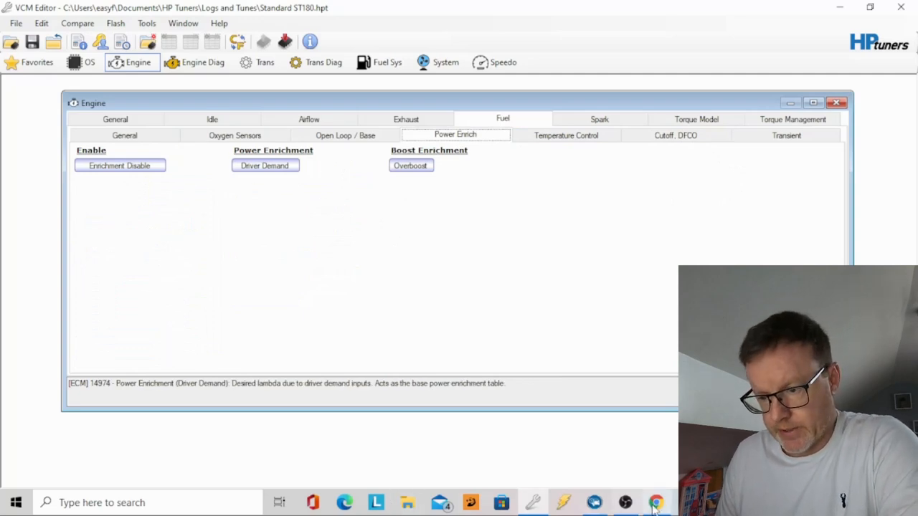
{"action": "left_click", "coordinate": [655, 502]}
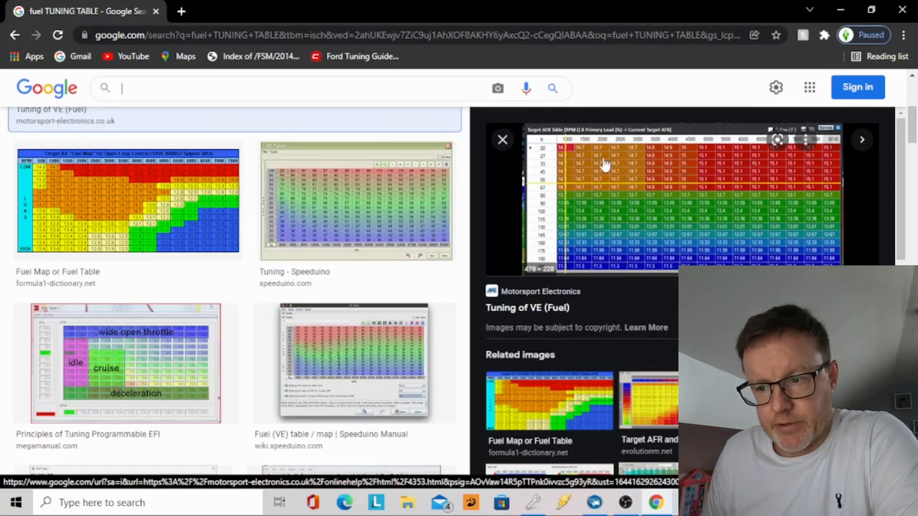
{"action": "mouse_move", "coordinate": [582, 204]}
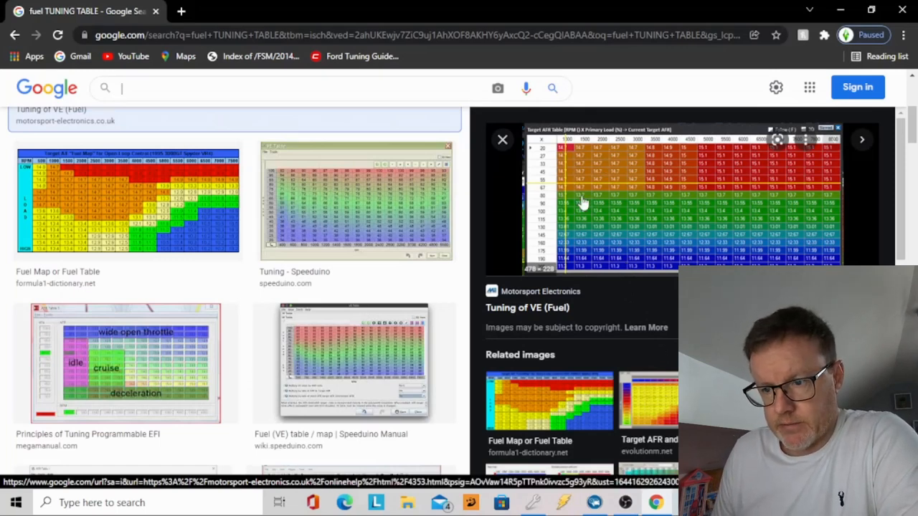
{"action": "mouse_move", "coordinate": [774, 228]}
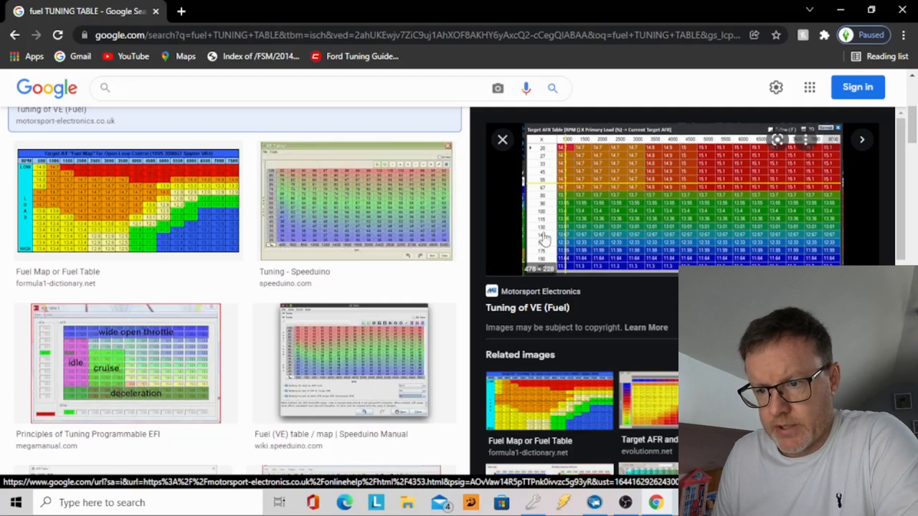
{"action": "mouse_move", "coordinate": [829, 148]}
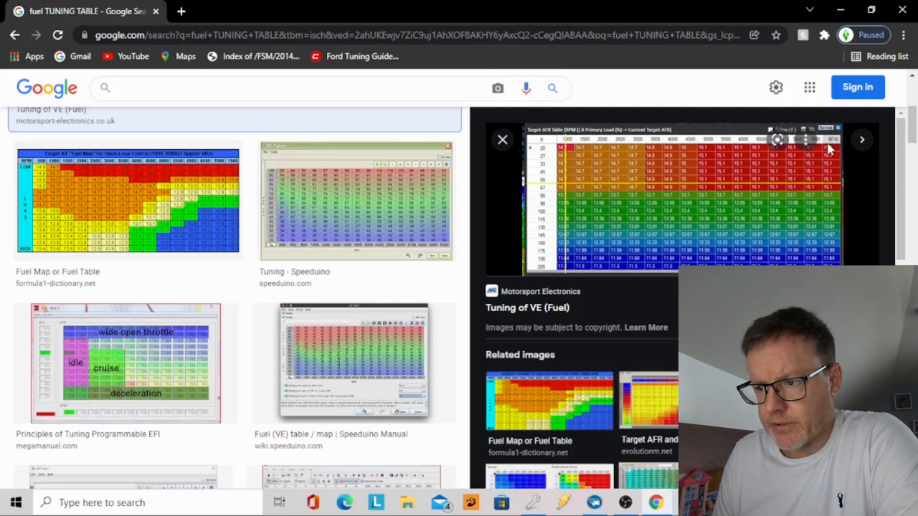
{"action": "mouse_move", "coordinate": [602, 169]}
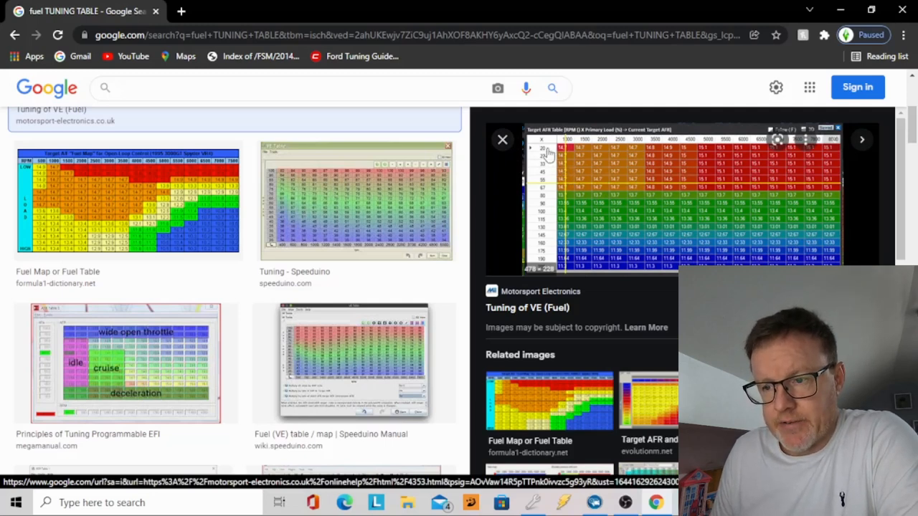
{"action": "mouse_move", "coordinate": [552, 209]}
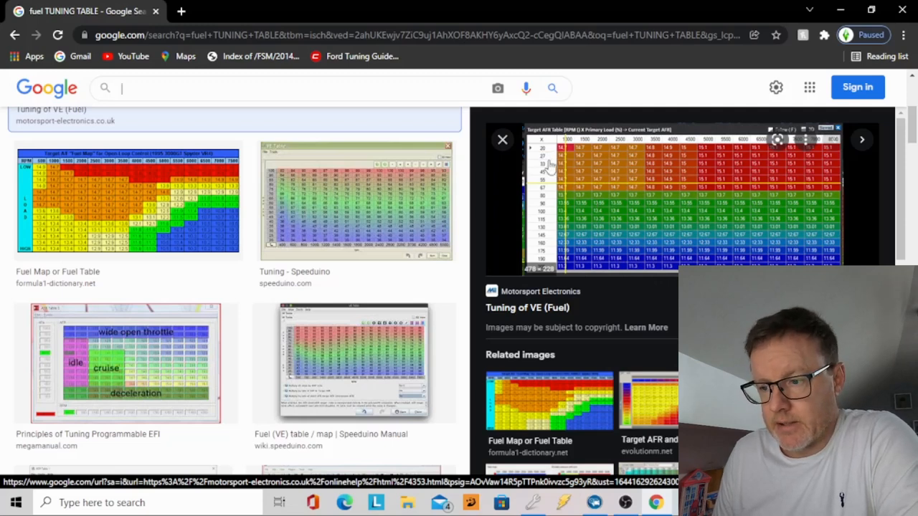
{"action": "mouse_move", "coordinate": [600, 189]}
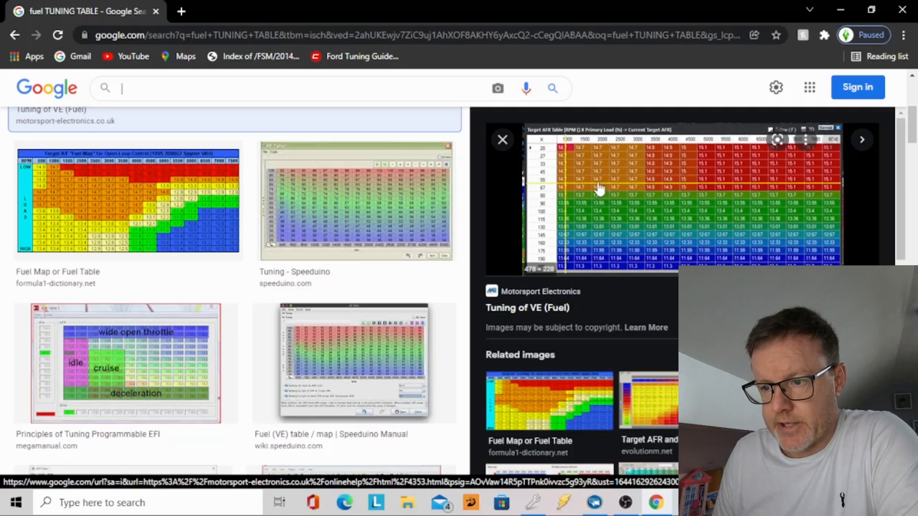
{"action": "mouse_move", "coordinate": [656, 161]}
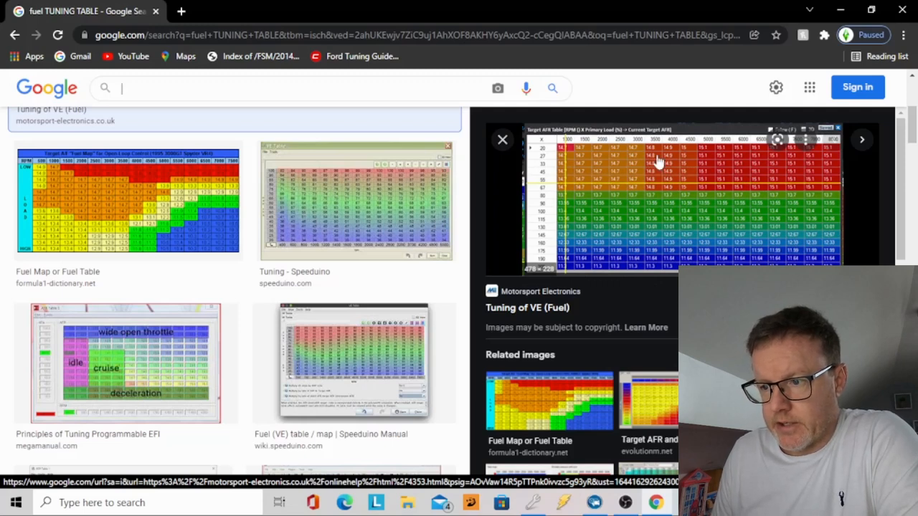
{"action": "mouse_move", "coordinate": [780, 207]}
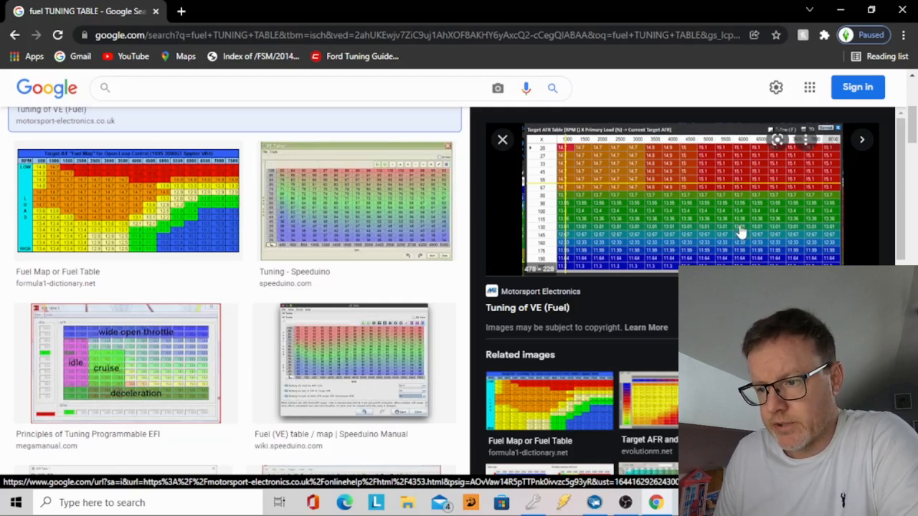
{"action": "mouse_move", "coordinate": [806, 259]}
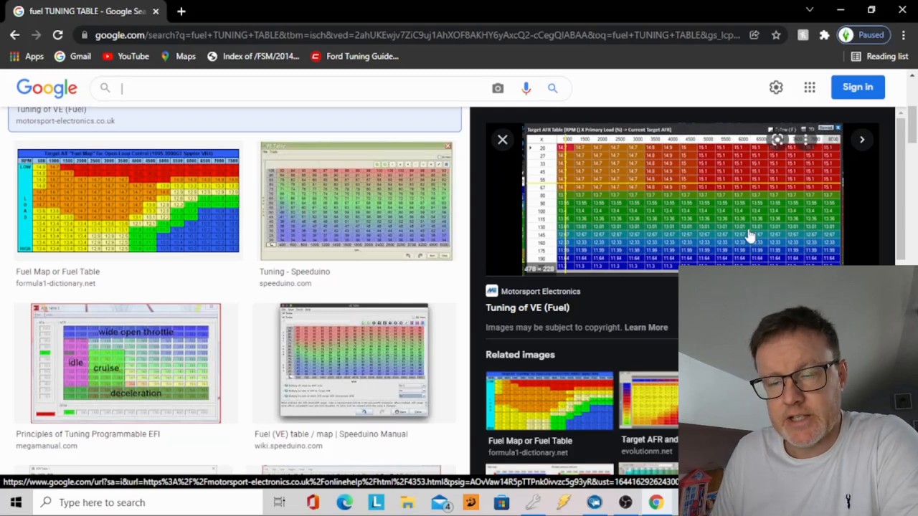
{"action": "mouse_move", "coordinate": [873, 255]}
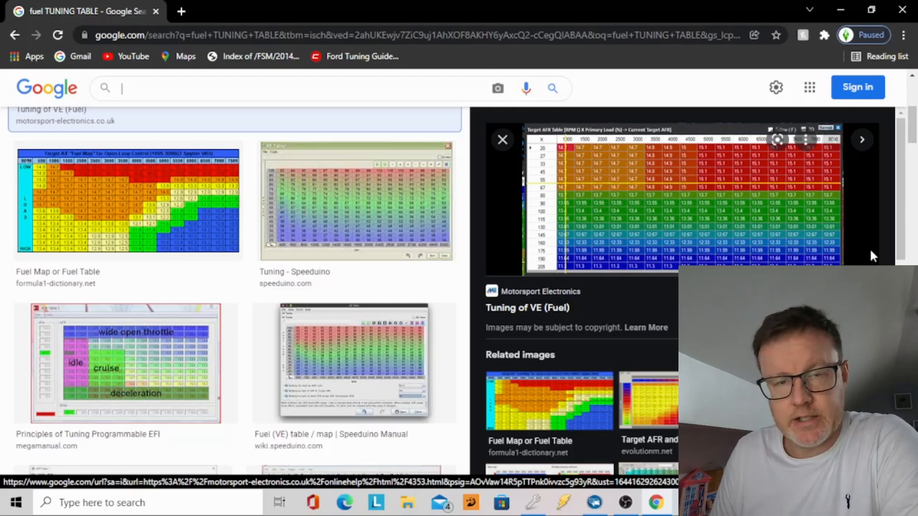
{"action": "mouse_move", "coordinate": [620, 218]}
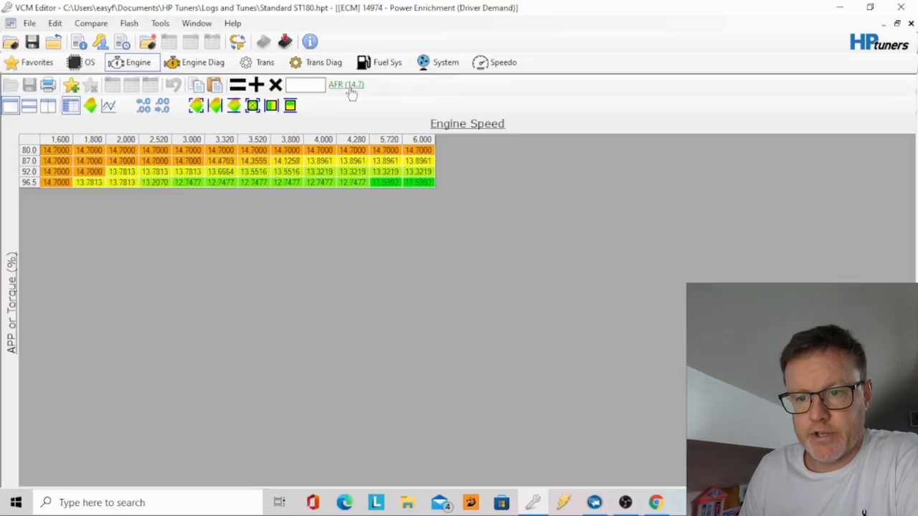
- Cycle the Driver Demand table's units label between Lambda and AFR (14.7) scales
{"action": "left_click", "coordinate": [347, 84]}
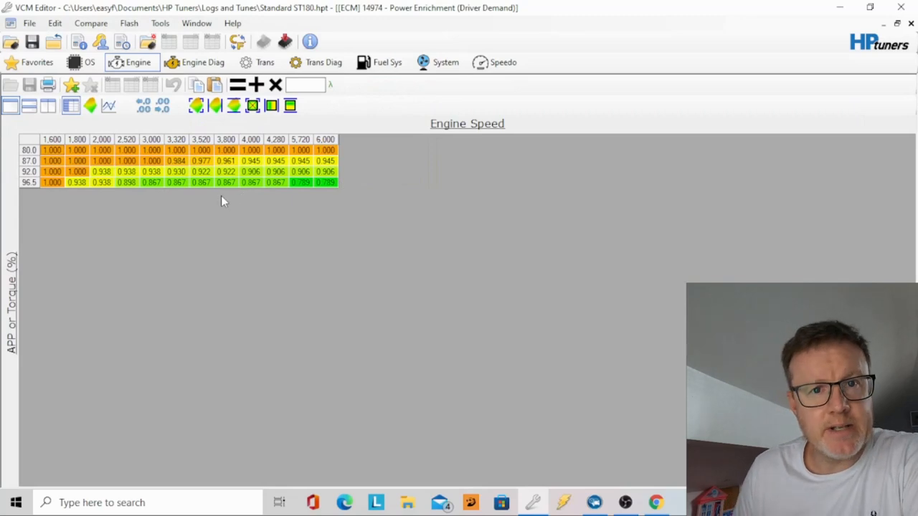
{"action": "mouse_move", "coordinate": [204, 201]}
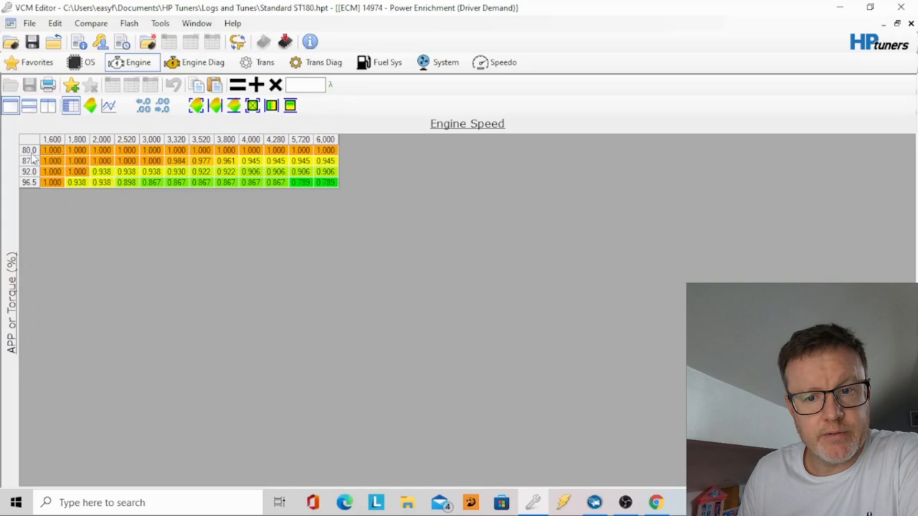
{"action": "mouse_move", "coordinate": [32, 170]}
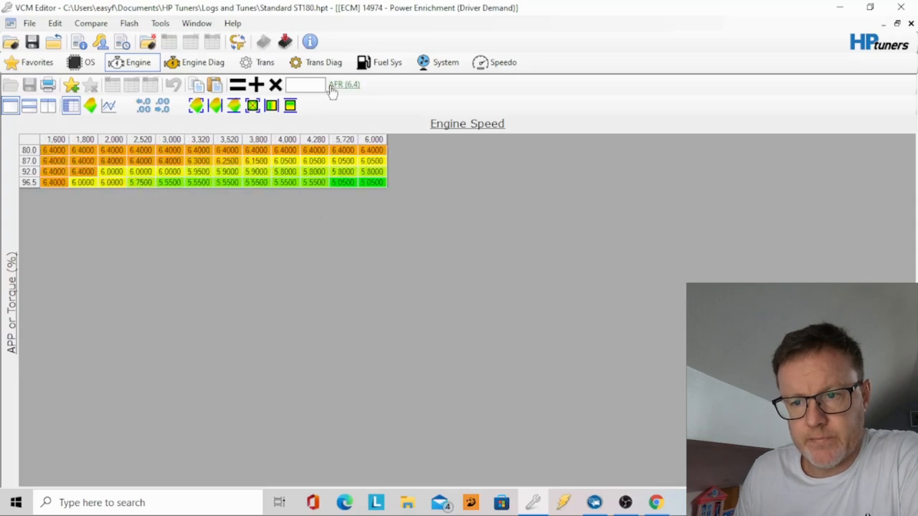
{"action": "mouse_move", "coordinate": [344, 103]}
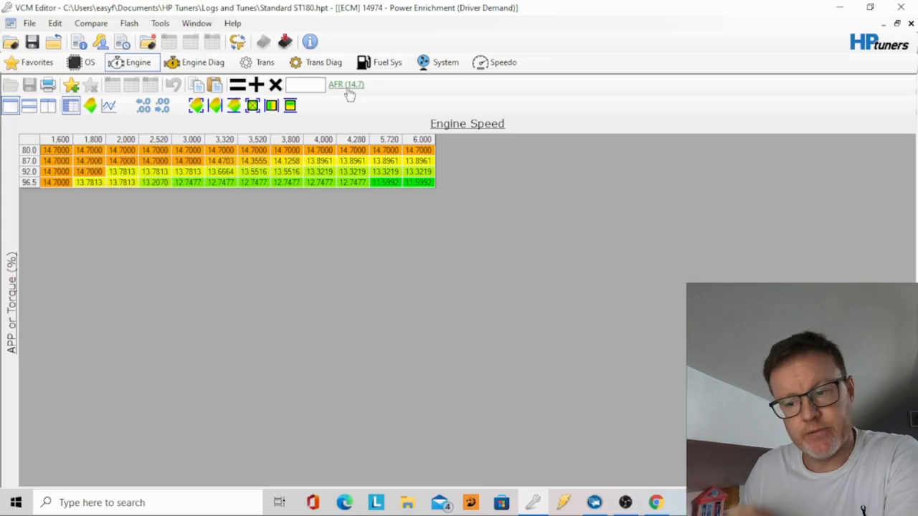
{"action": "mouse_move", "coordinate": [144, 223]}
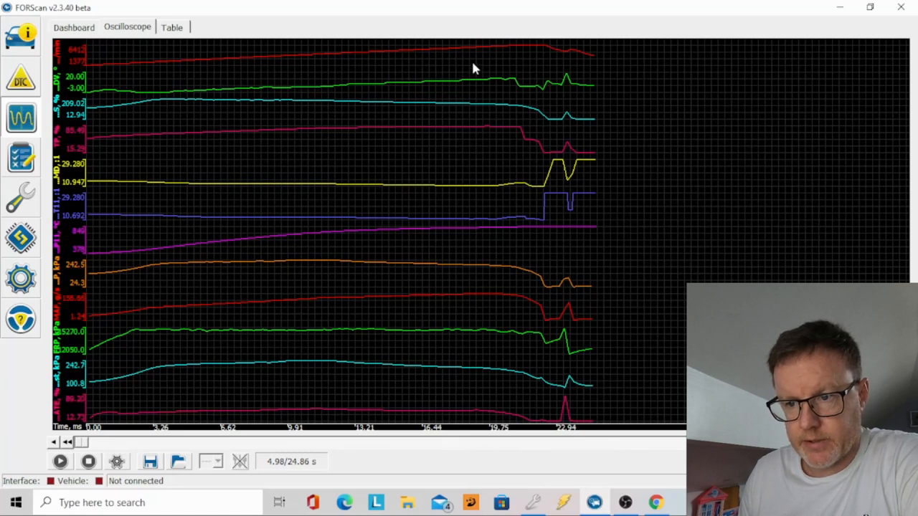
{"action": "mouse_move", "coordinate": [464, 63]}
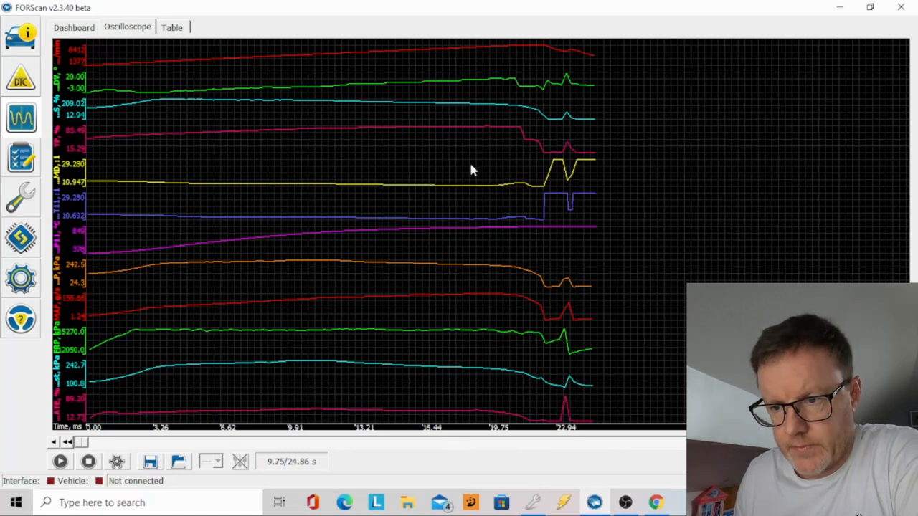
- Mark points in the oscilloscope log, checking the value list, to read channel values early in the run
{"action": "left_click", "coordinate": [480, 158]}
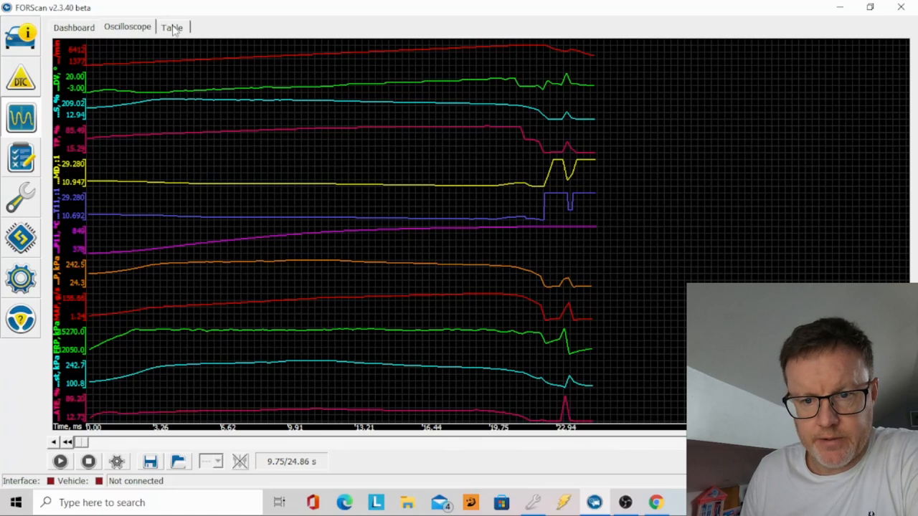
{"action": "left_click", "coordinate": [172, 26]}
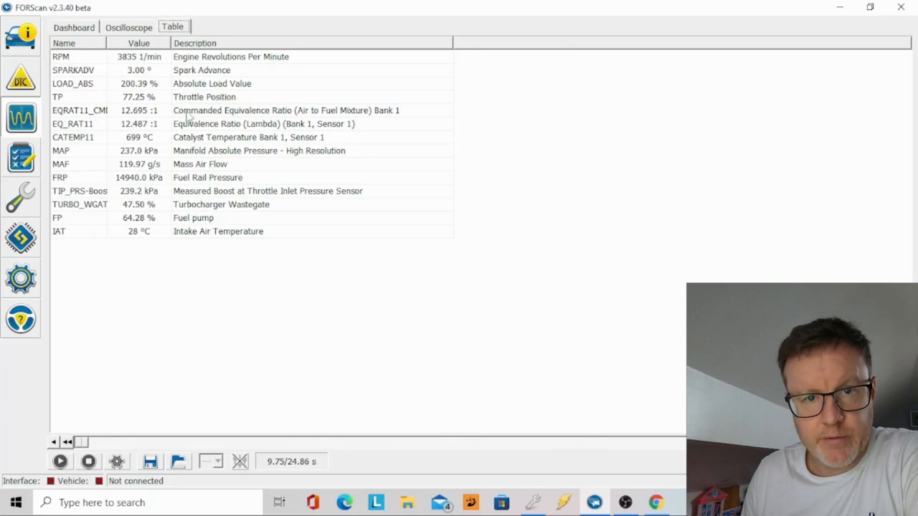
{"action": "mouse_move", "coordinate": [255, 118]}
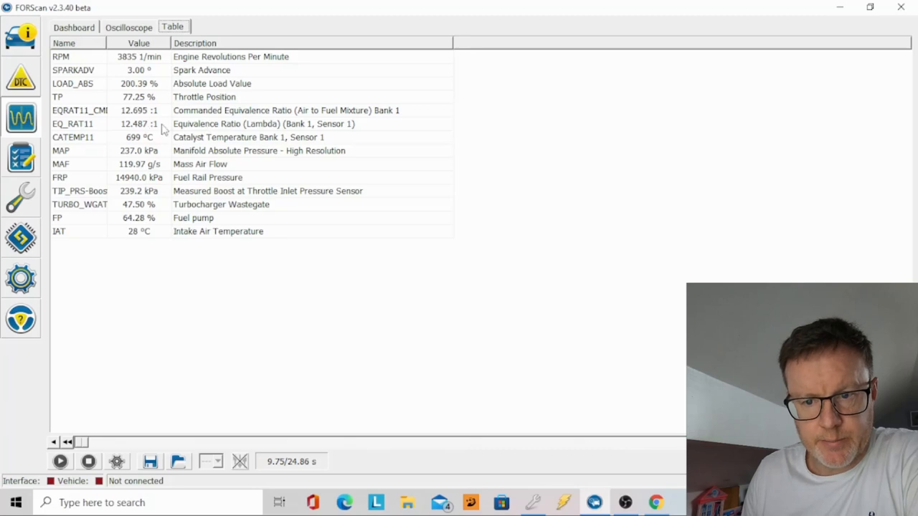
{"action": "mouse_move", "coordinate": [169, 86]}
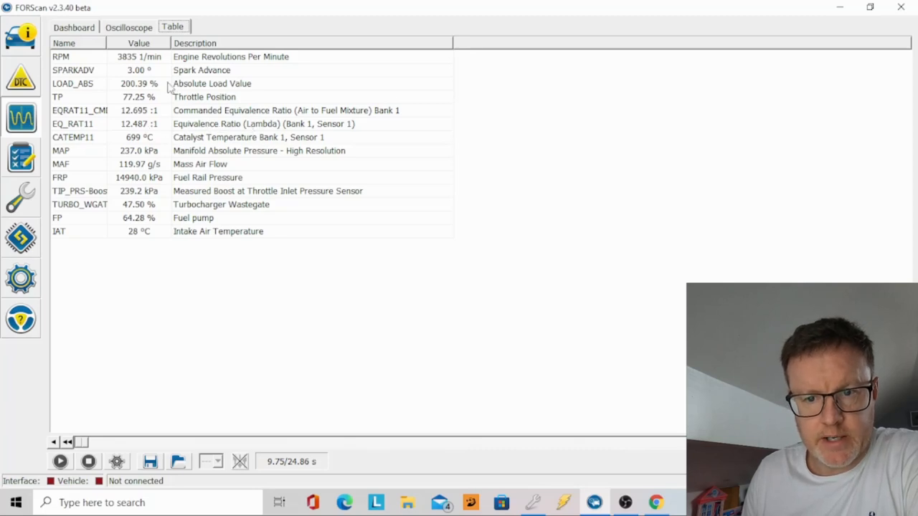
{"action": "left_click", "coordinate": [127, 26]}
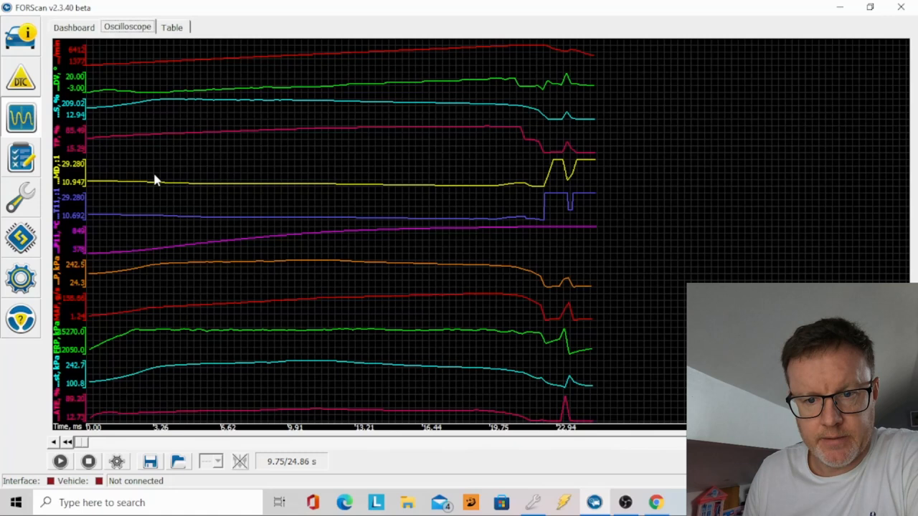
{"action": "mouse_move", "coordinate": [177, 197]}
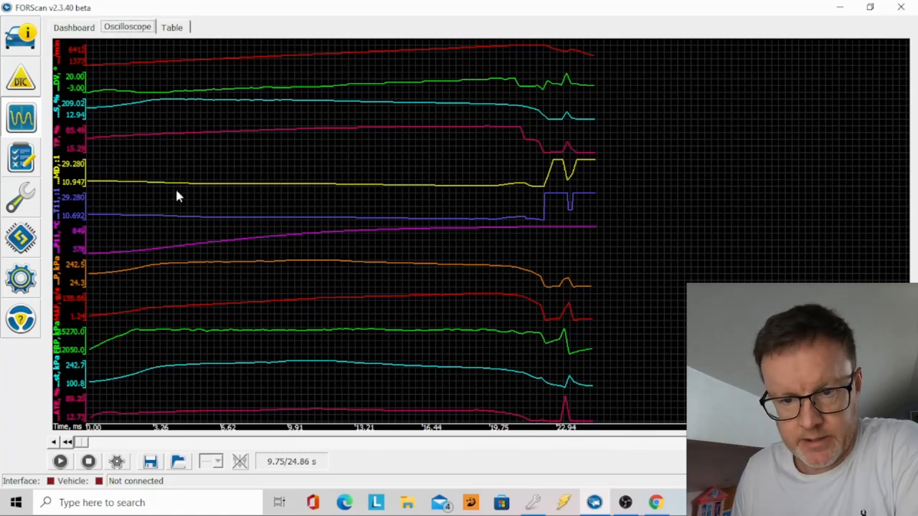
{"action": "mouse_move", "coordinate": [429, 188]}
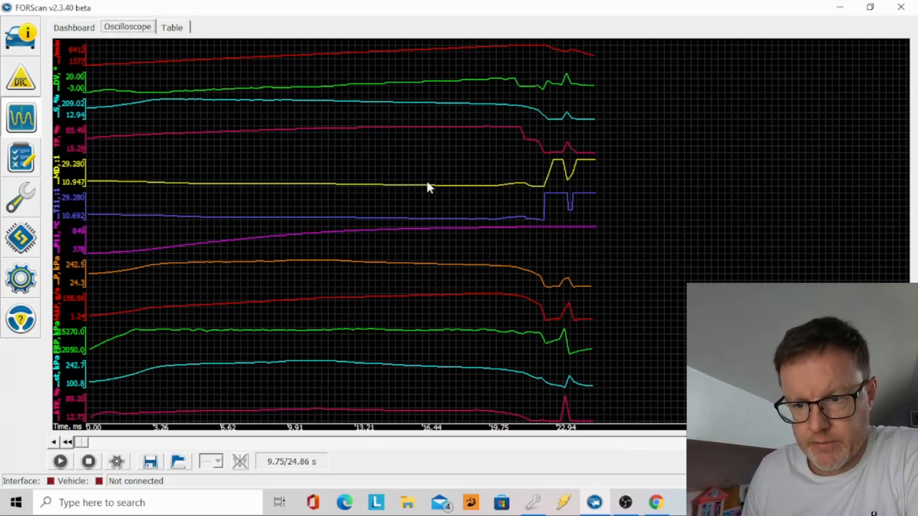
{"action": "mouse_move", "coordinate": [321, 185]}
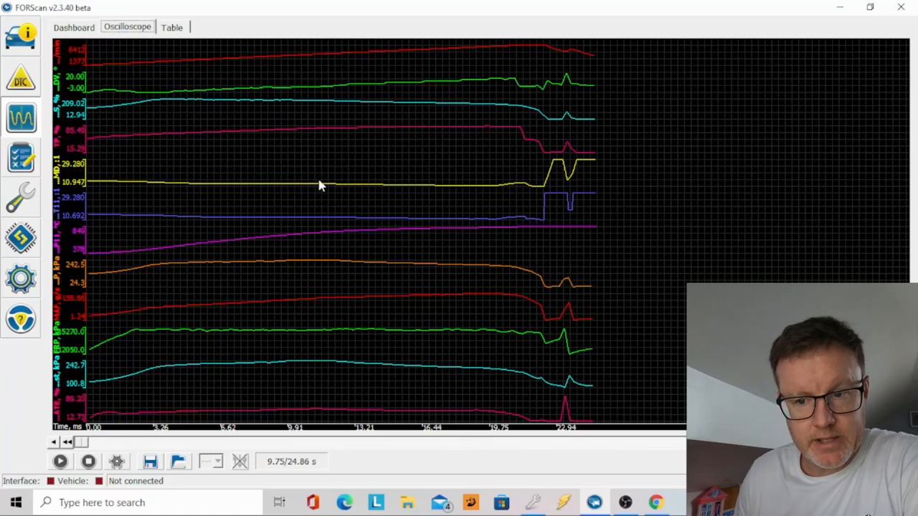
{"action": "mouse_move", "coordinate": [300, 221]}
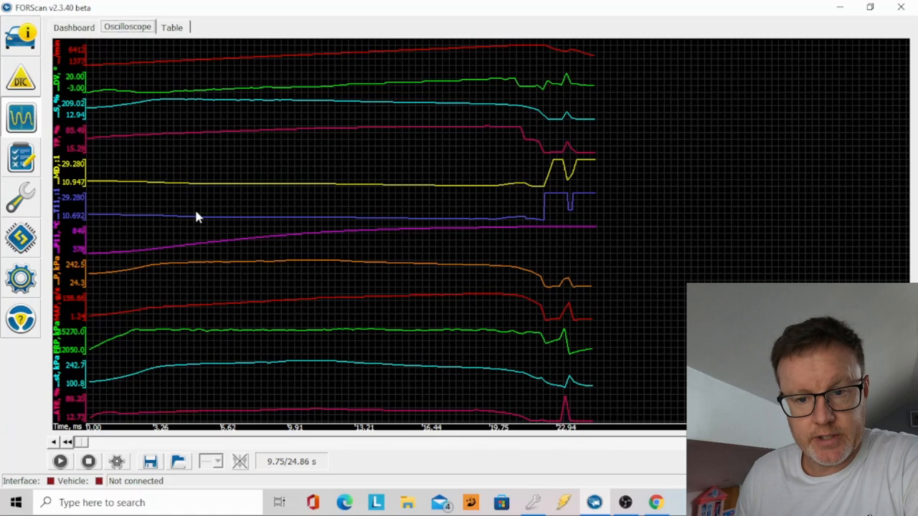
{"action": "mouse_move", "coordinate": [221, 206]}
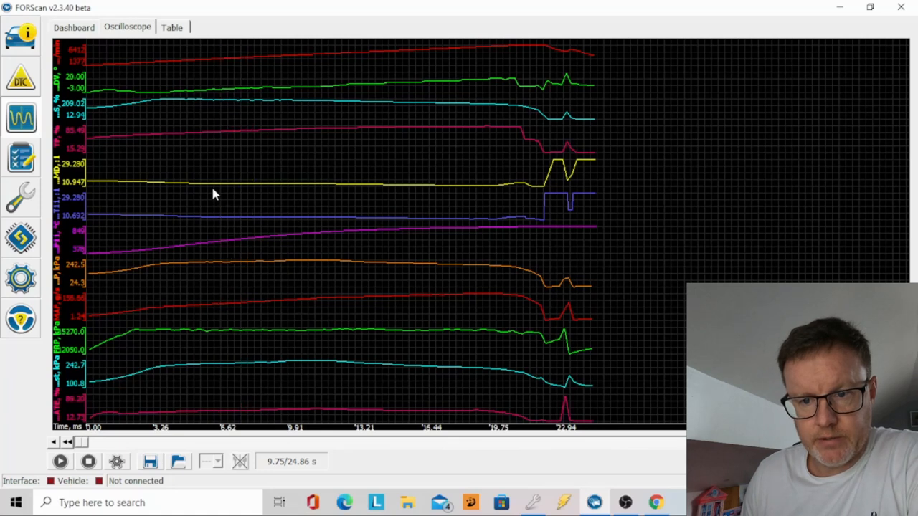
{"action": "left_click", "coordinate": [212, 194]}
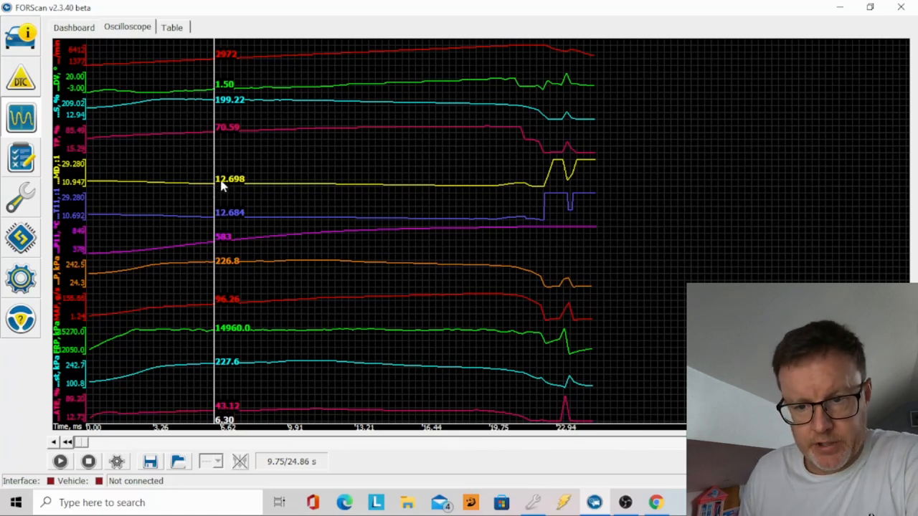
{"action": "mouse_move", "coordinate": [226, 195]}
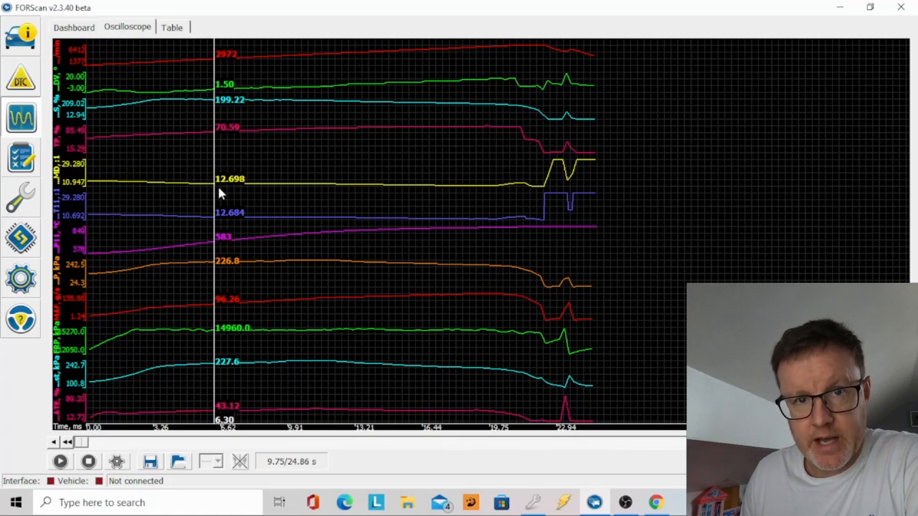
{"action": "mouse_move", "coordinate": [245, 191]}
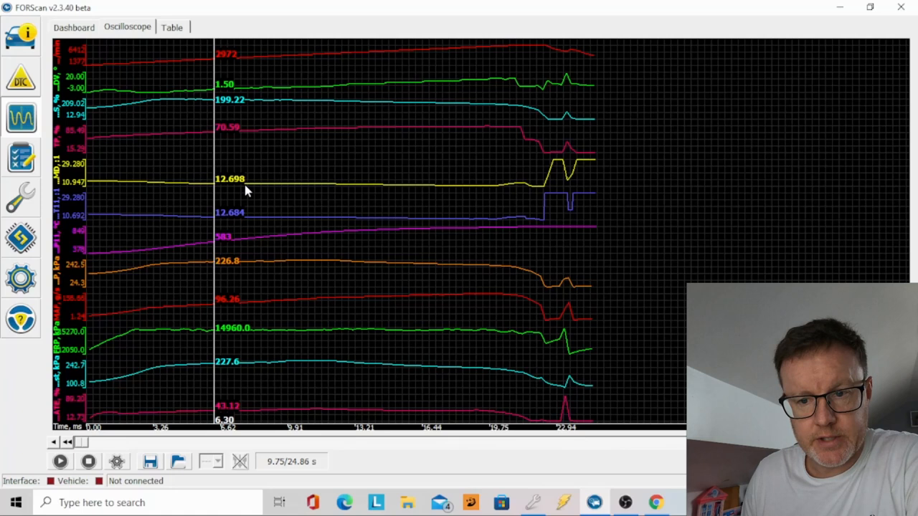
{"action": "mouse_move", "coordinate": [198, 224]}
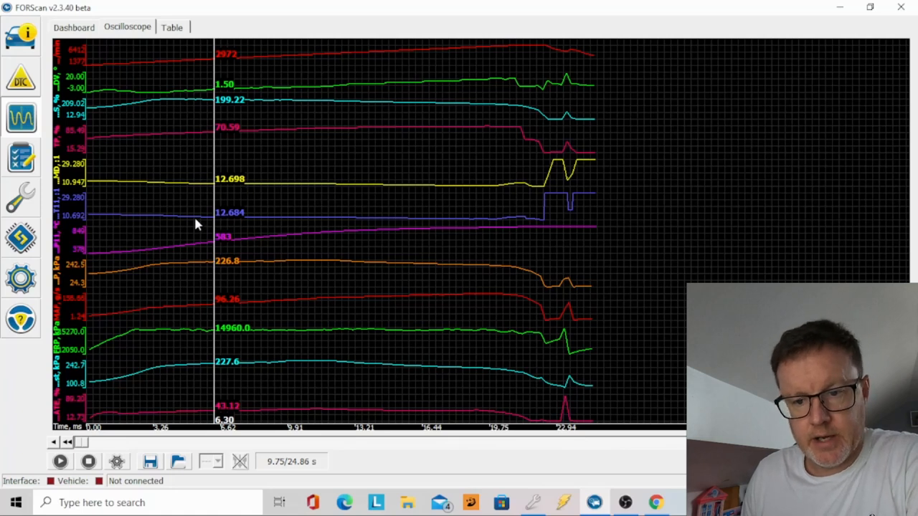
{"action": "mouse_move", "coordinate": [224, 223]}
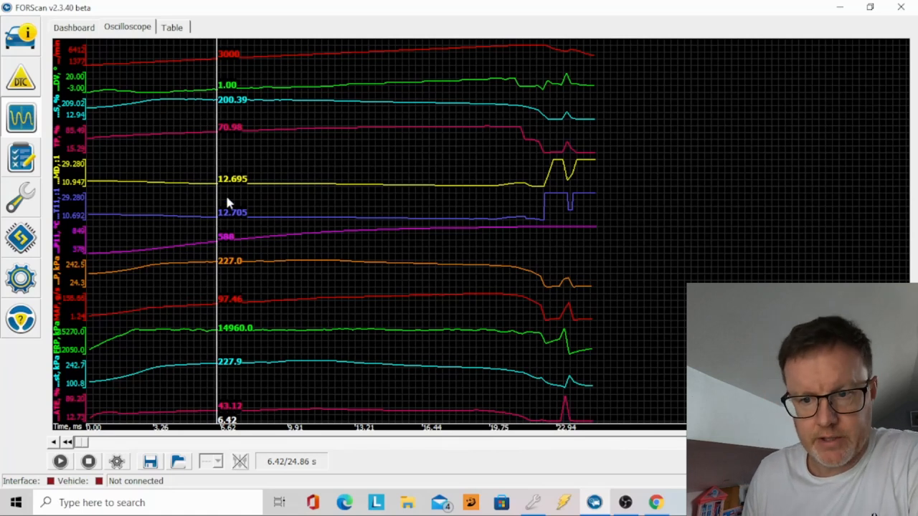
{"action": "mouse_move", "coordinate": [264, 212]}
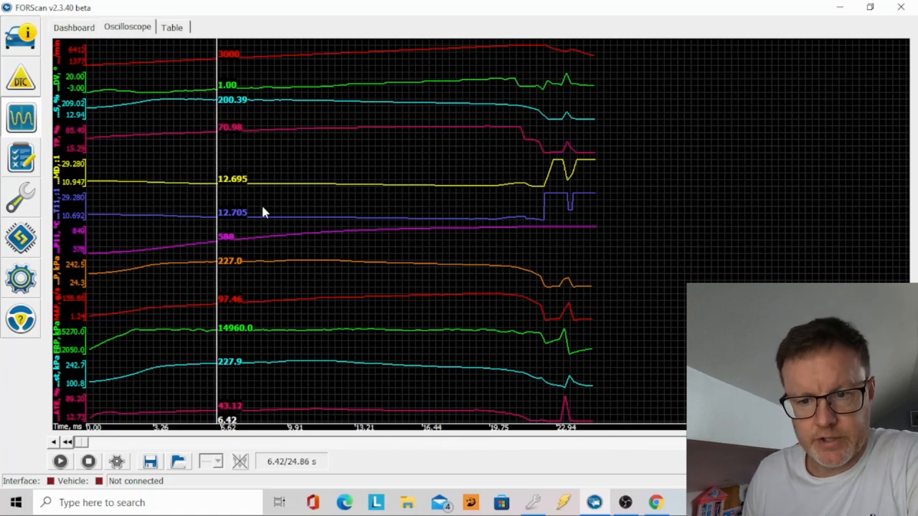
{"action": "mouse_move", "coordinate": [232, 215]}
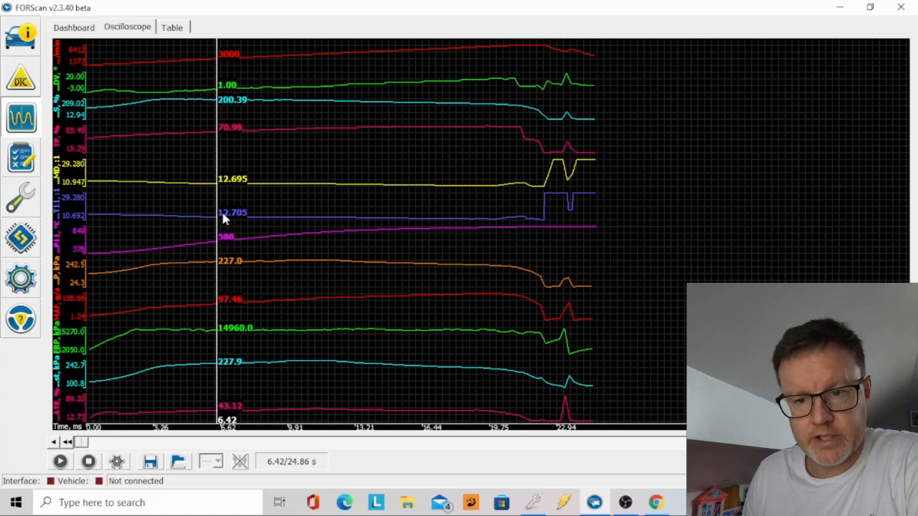
{"action": "mouse_move", "coordinate": [351, 228]}
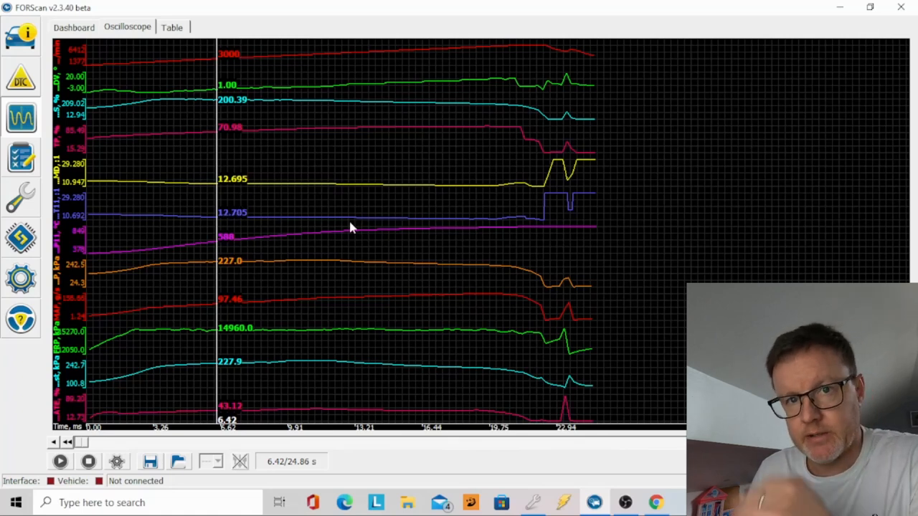
{"action": "mouse_move", "coordinate": [185, 143]}
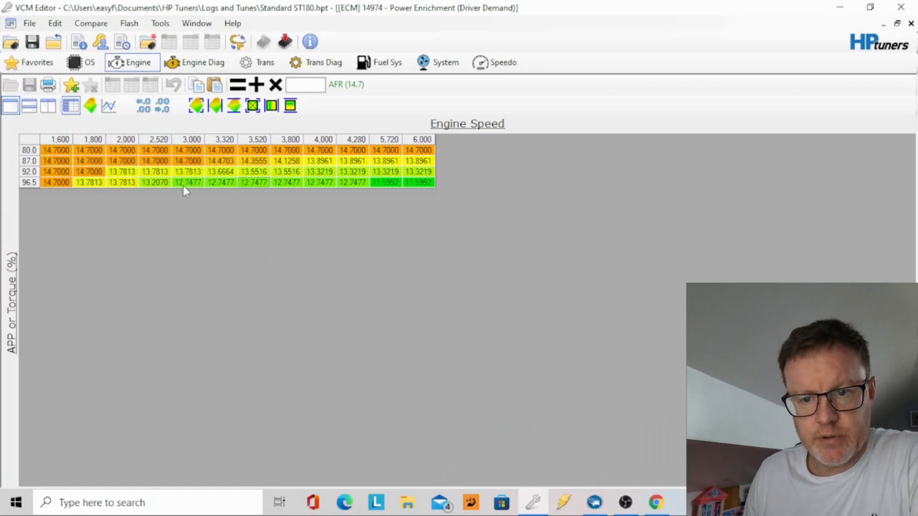
{"action": "mouse_move", "coordinate": [337, 107]}
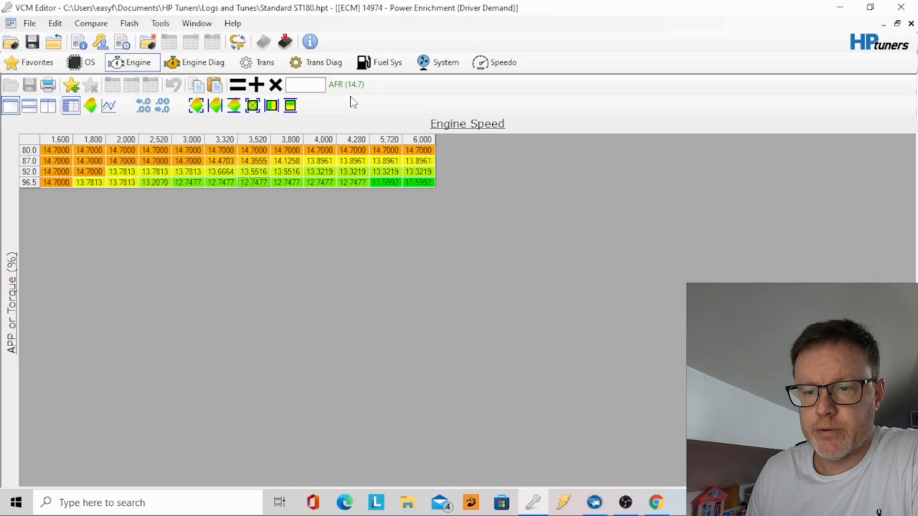
{"action": "mouse_move", "coordinate": [241, 193]}
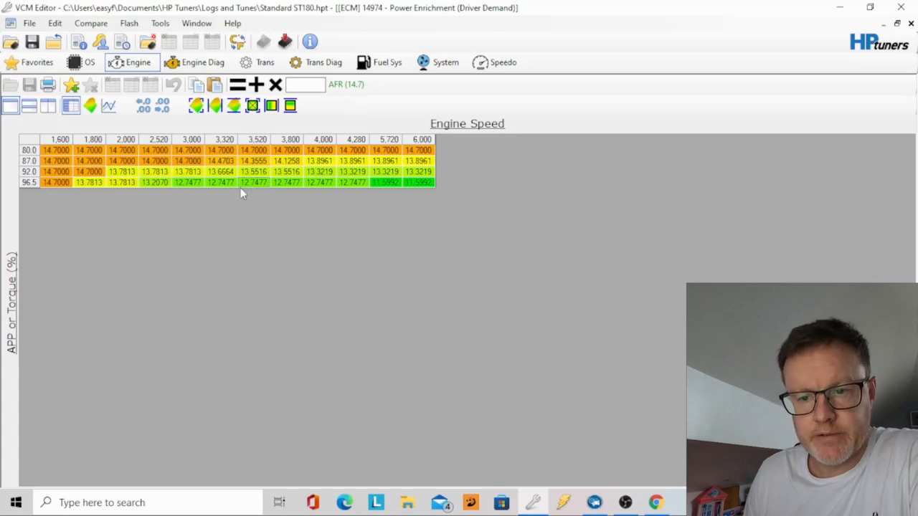
{"action": "mouse_move", "coordinate": [216, 193]}
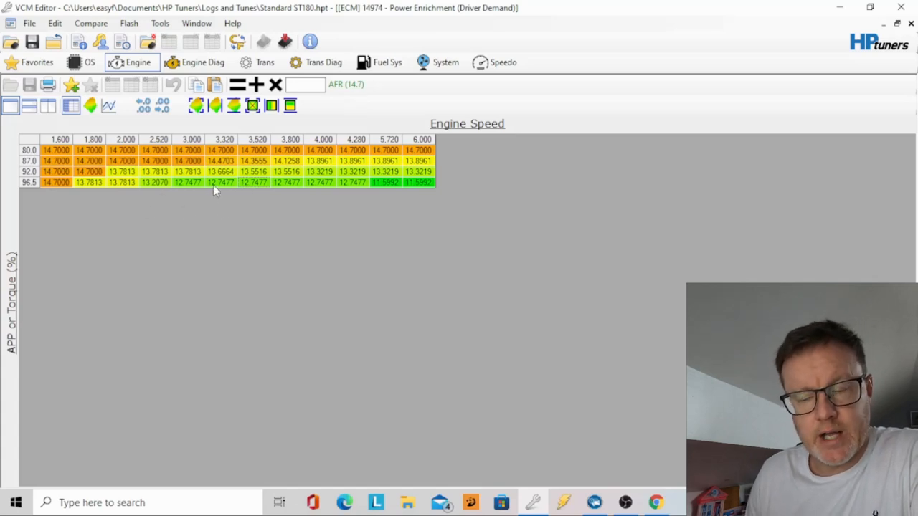
{"action": "mouse_move", "coordinate": [323, 30]}
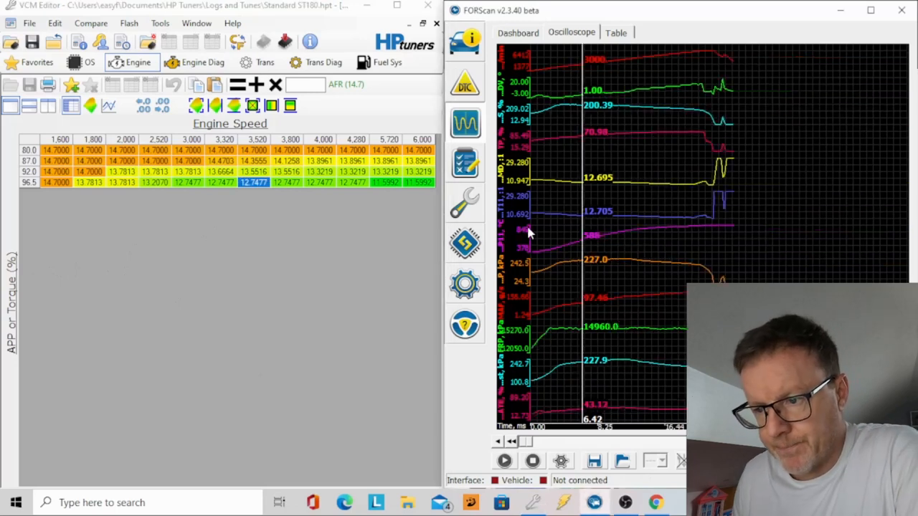
{"action": "mouse_move", "coordinate": [601, 199]}
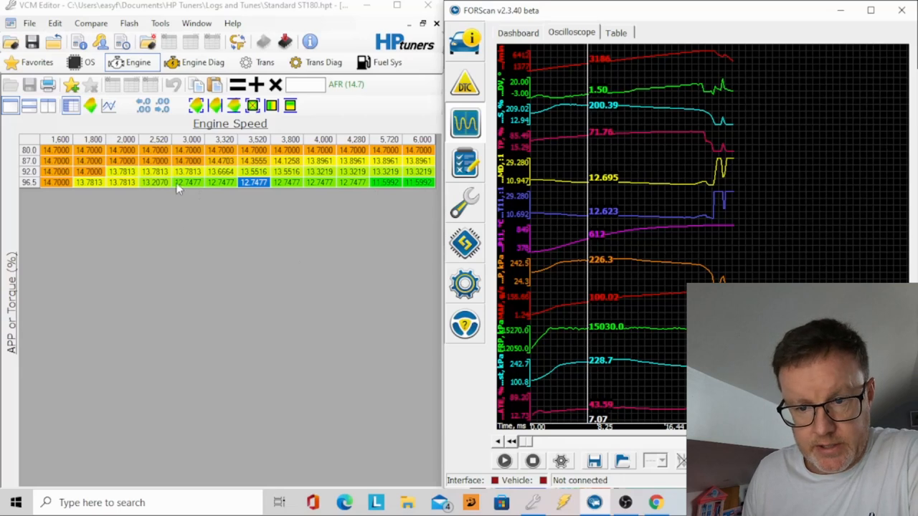
{"action": "mouse_move", "coordinate": [324, 188]}
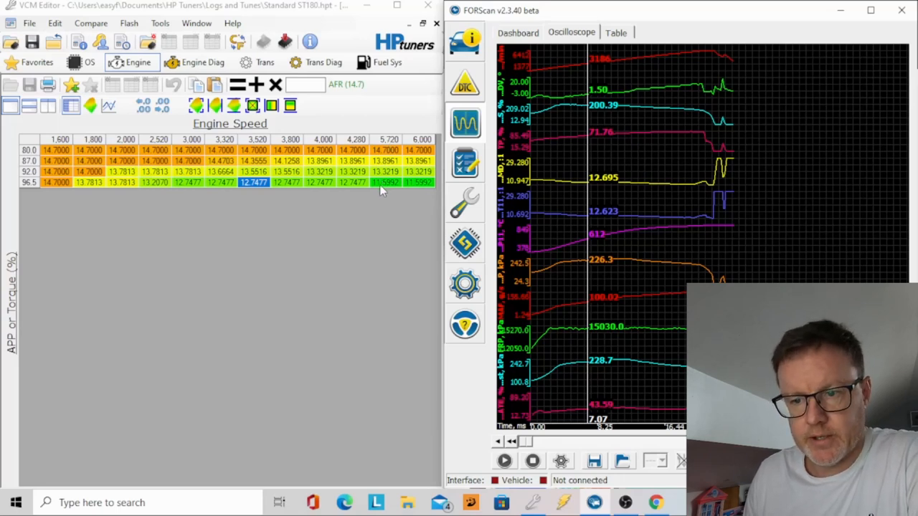
{"action": "mouse_move", "coordinate": [539, 181]}
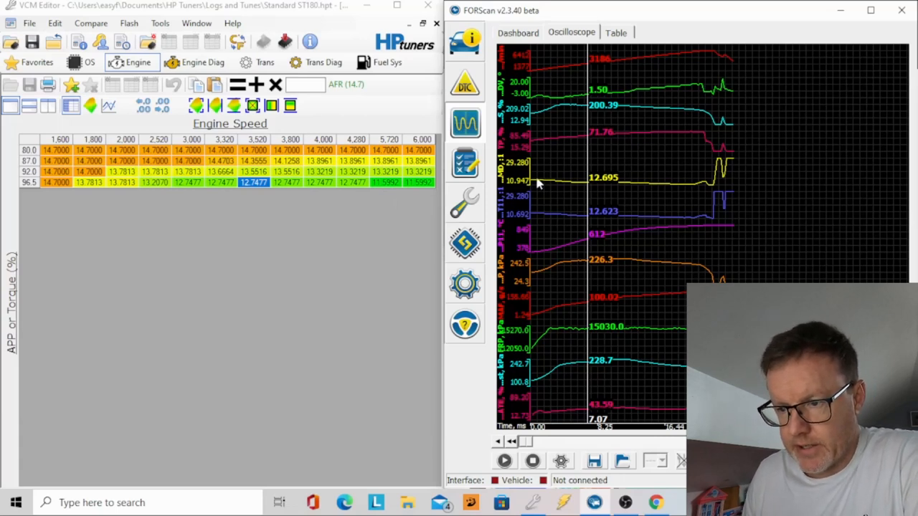
{"action": "mouse_move", "coordinate": [624, 188]}
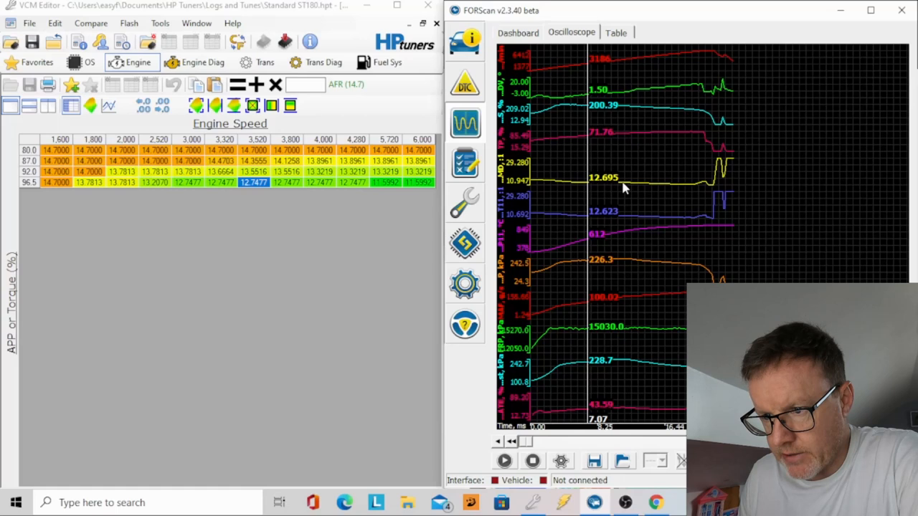
{"action": "mouse_move", "coordinate": [666, 185]}
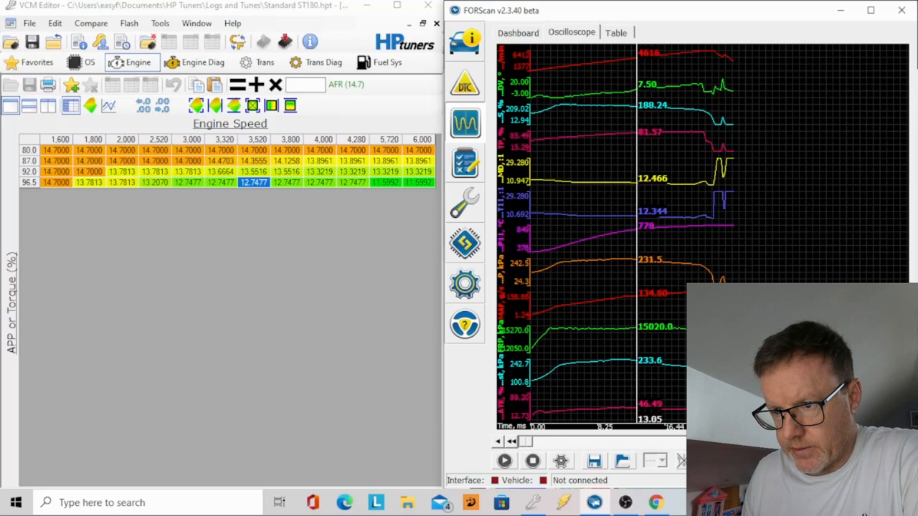
{"action": "mouse_move", "coordinate": [660, 29]}
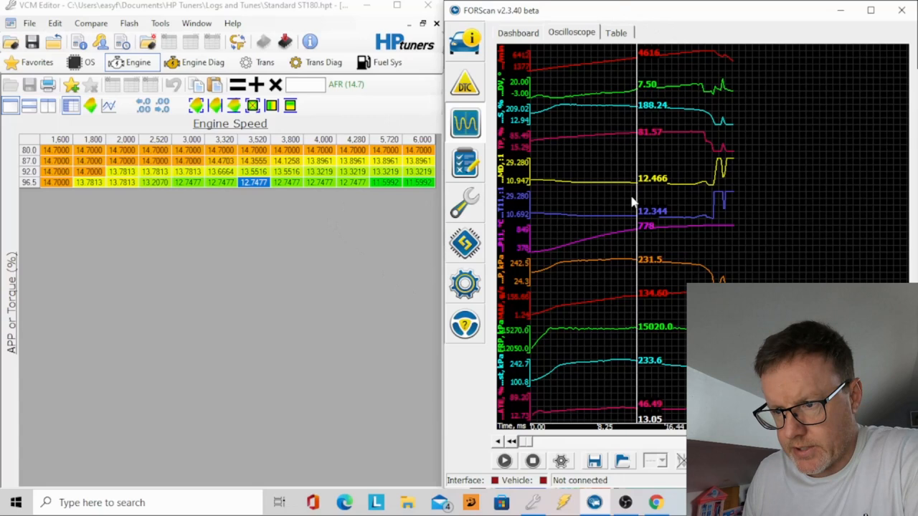
{"action": "mouse_move", "coordinate": [657, 188]}
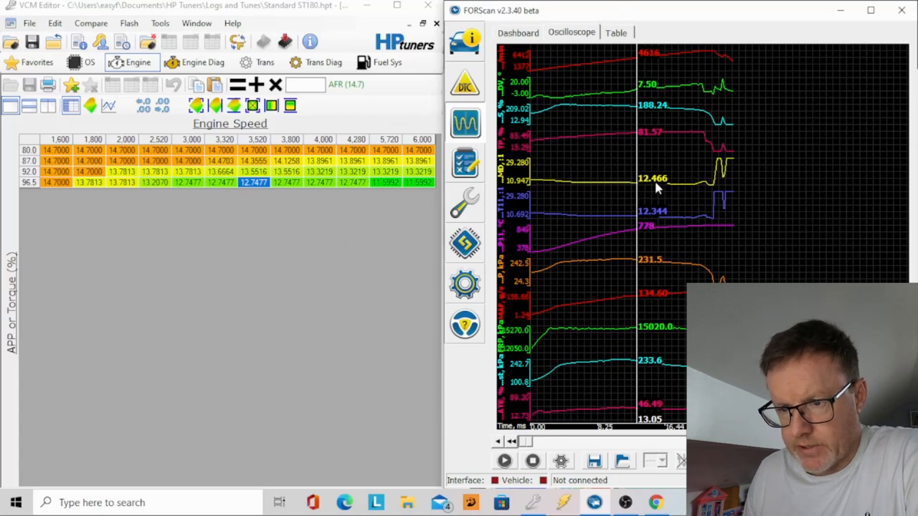
{"action": "mouse_move", "coordinate": [384, 206]}
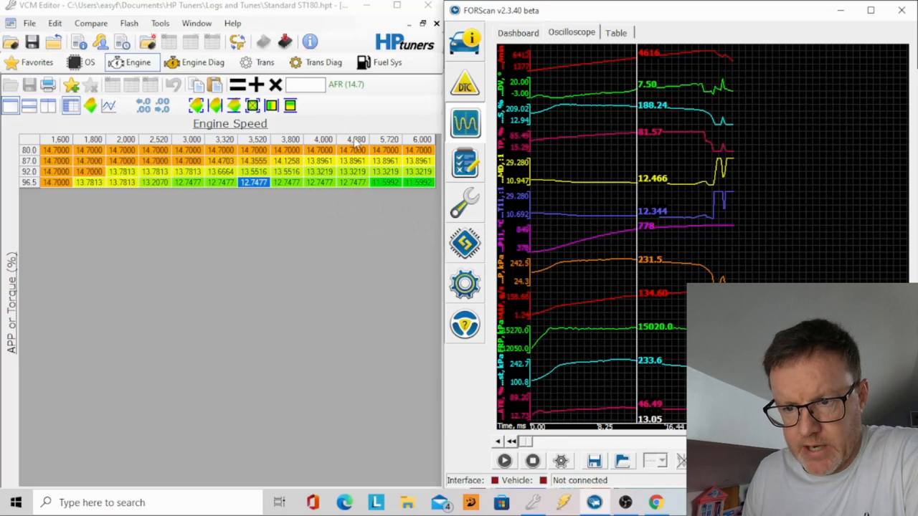
{"action": "mouse_move", "coordinate": [359, 146]}
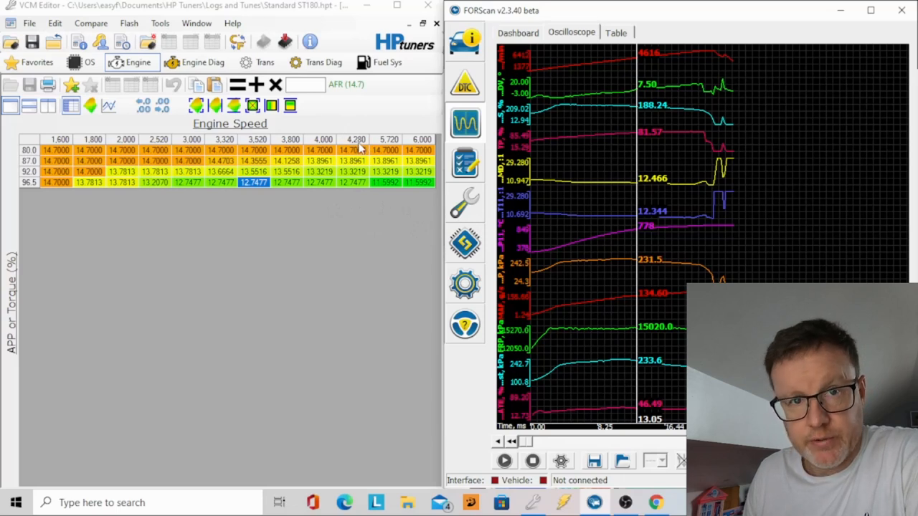
{"action": "mouse_move", "coordinate": [361, 188]}
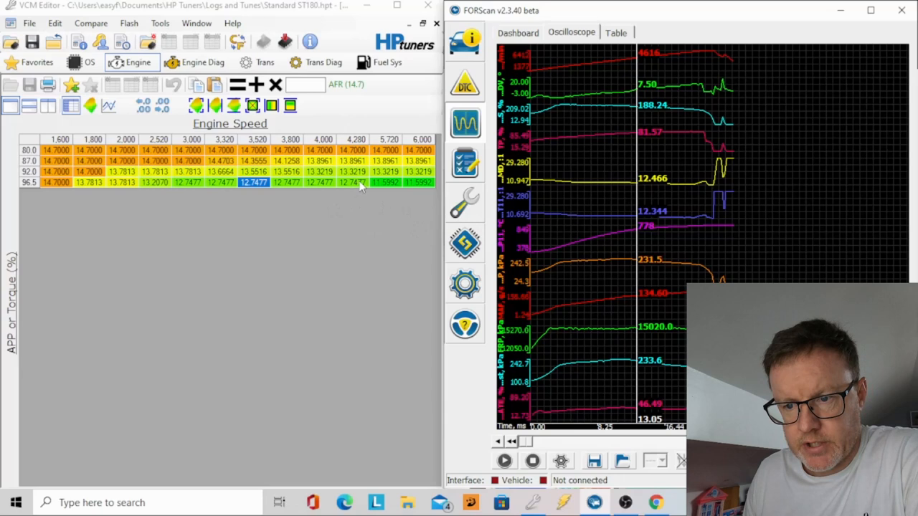
{"action": "mouse_move", "coordinate": [380, 189]}
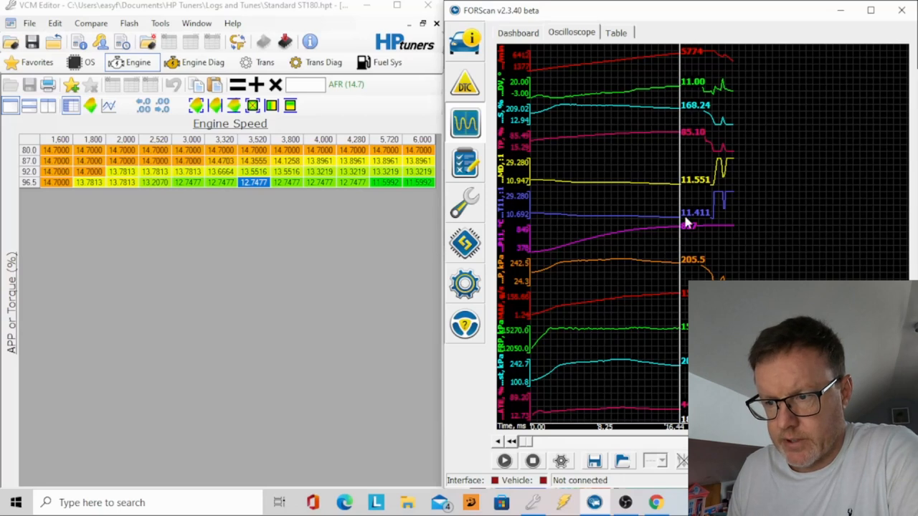
{"action": "mouse_move", "coordinate": [689, 222]}
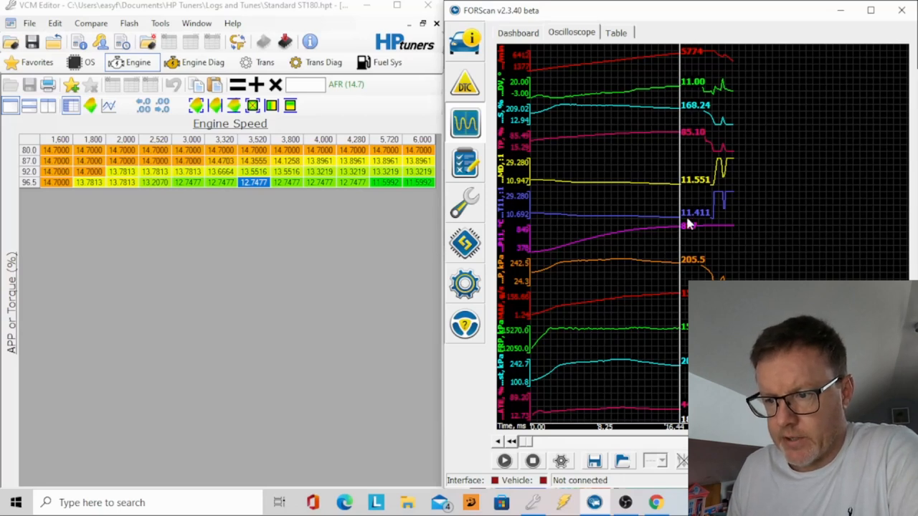
{"action": "mouse_move", "coordinate": [662, 212]}
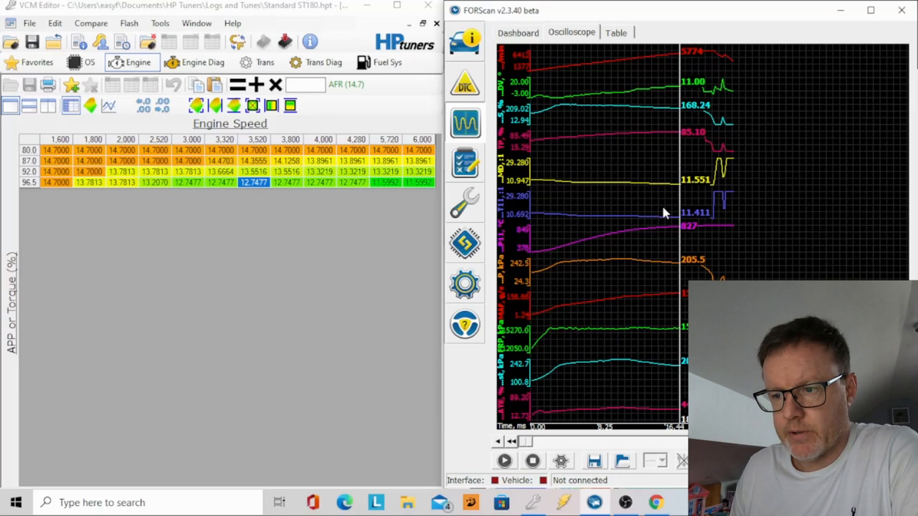
{"action": "mouse_move", "coordinate": [665, 199]}
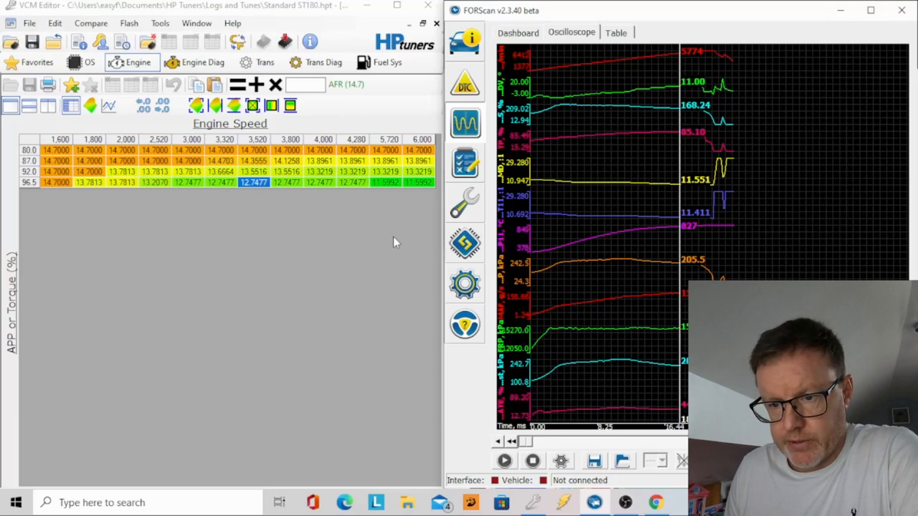
{"action": "mouse_move", "coordinate": [701, 199]}
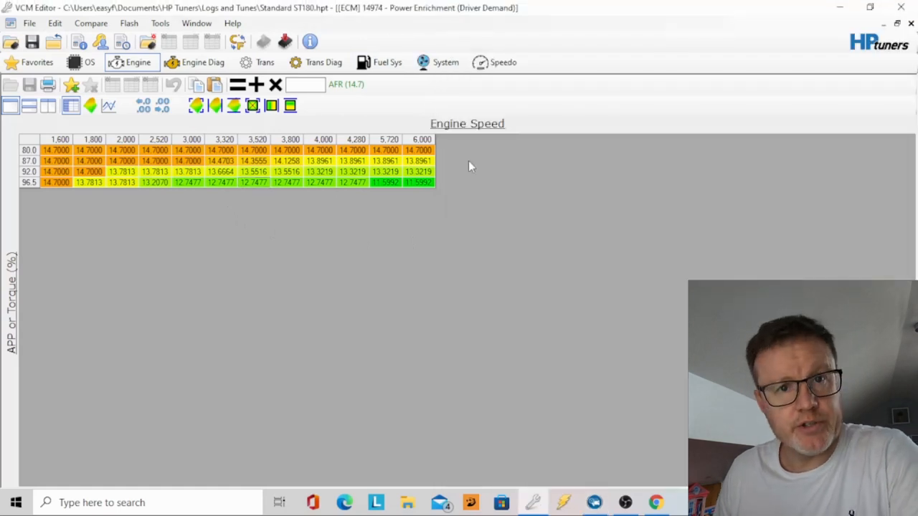
{"action": "mouse_move", "coordinate": [127, 185]}
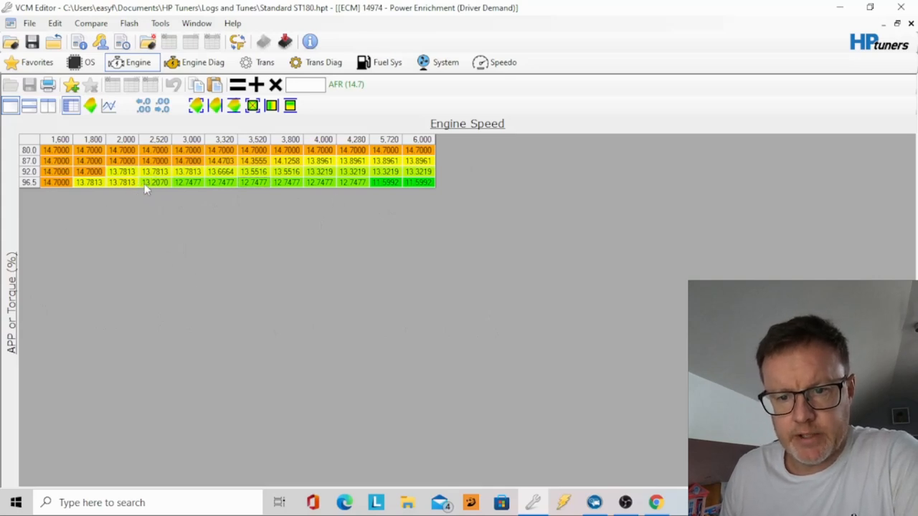
{"action": "mouse_move", "coordinate": [204, 185]}
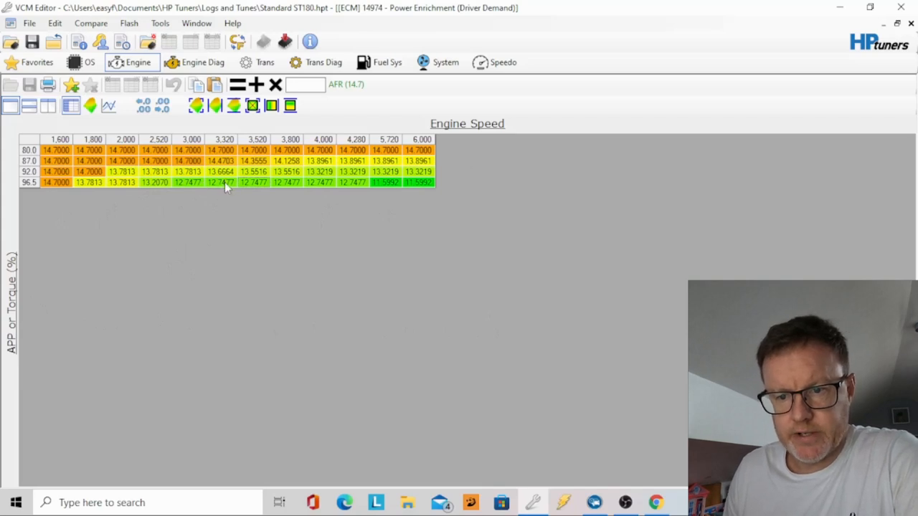
{"action": "mouse_move", "coordinate": [215, 189]}
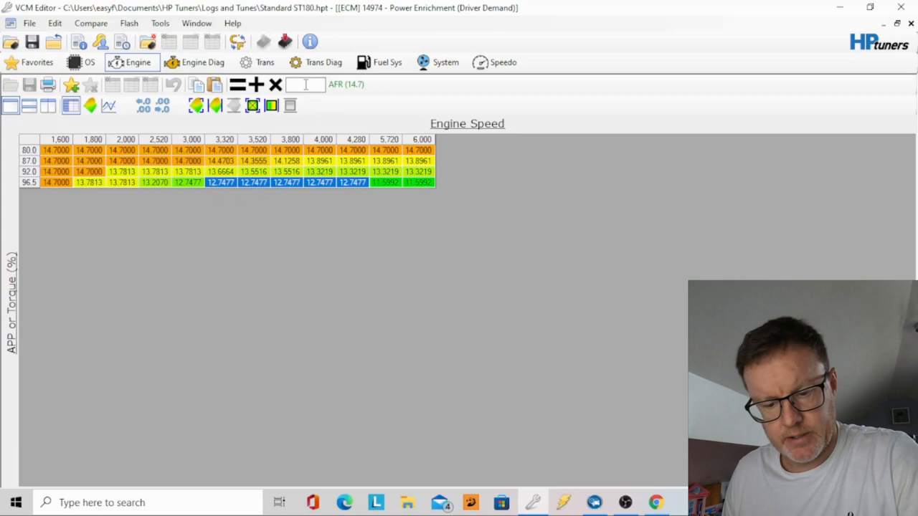
- Enter 12 in the value box and apply it to the selected 96.5-row cells, giving 11.9438 AFR
{"action": "type", "text": "12"}
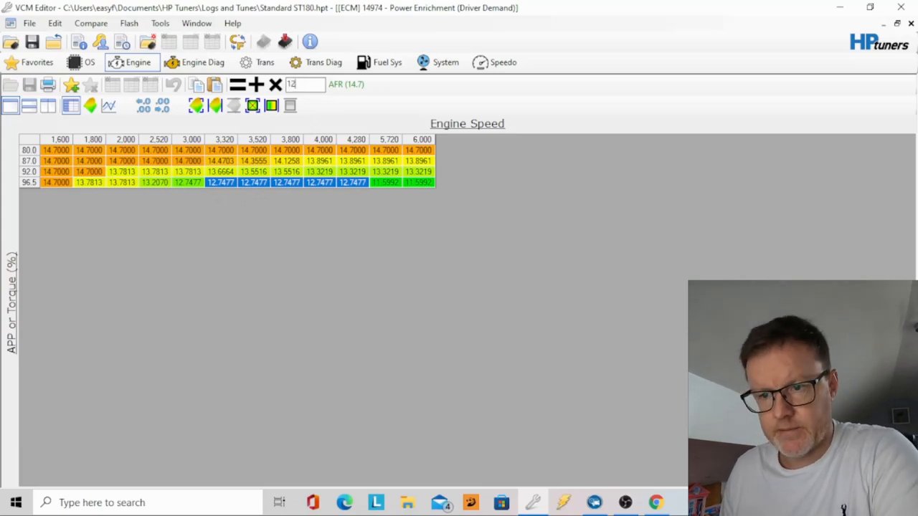
{"action": "mouse_move", "coordinate": [257, 106]}
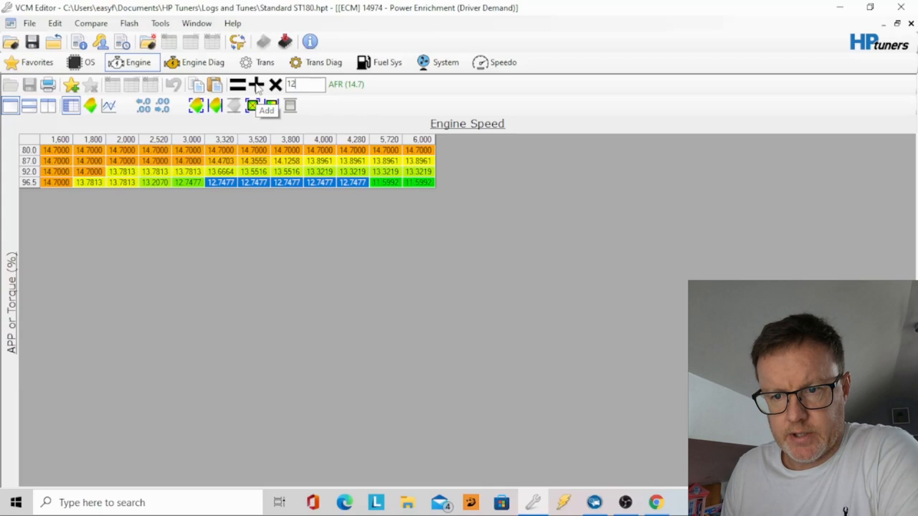
{"action": "left_click", "coordinate": [255, 107]}
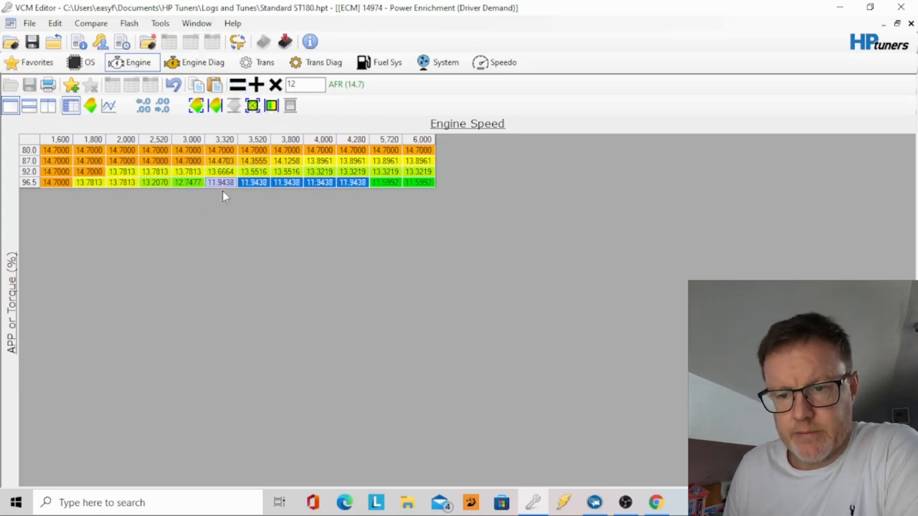
{"action": "mouse_move", "coordinate": [249, 209]}
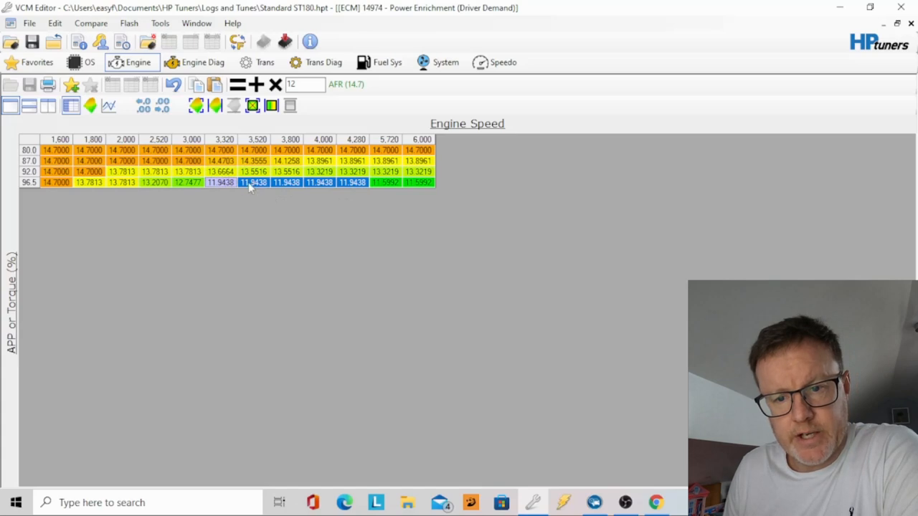
{"action": "mouse_move", "coordinate": [351, 180]}
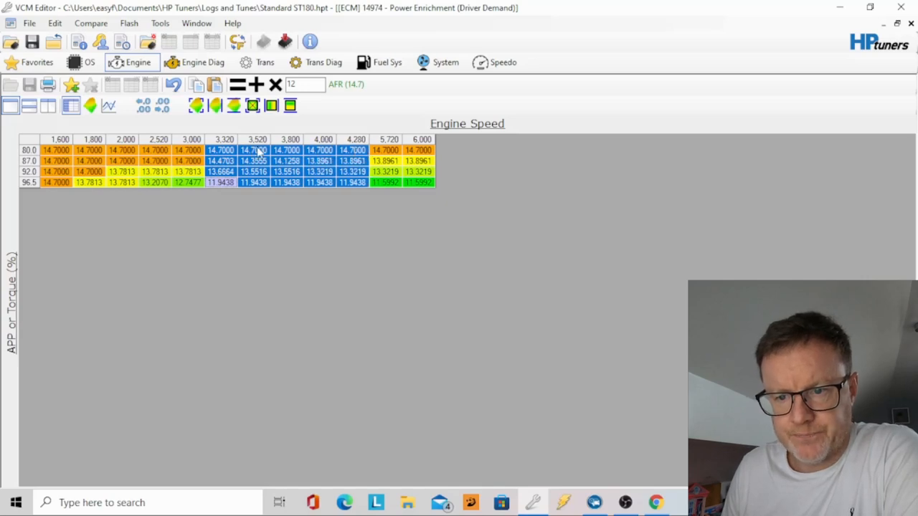
{"action": "mouse_move", "coordinate": [289, 106]}
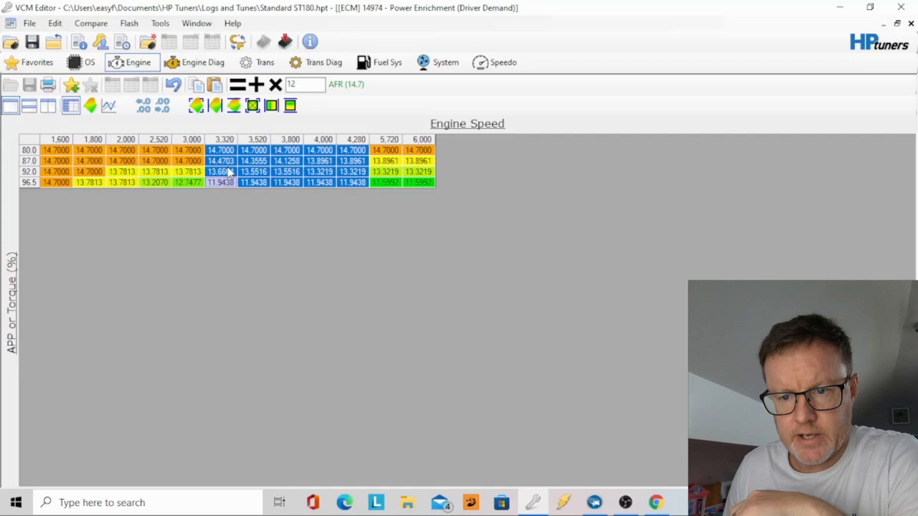
{"action": "left_click", "coordinate": [290, 106]}
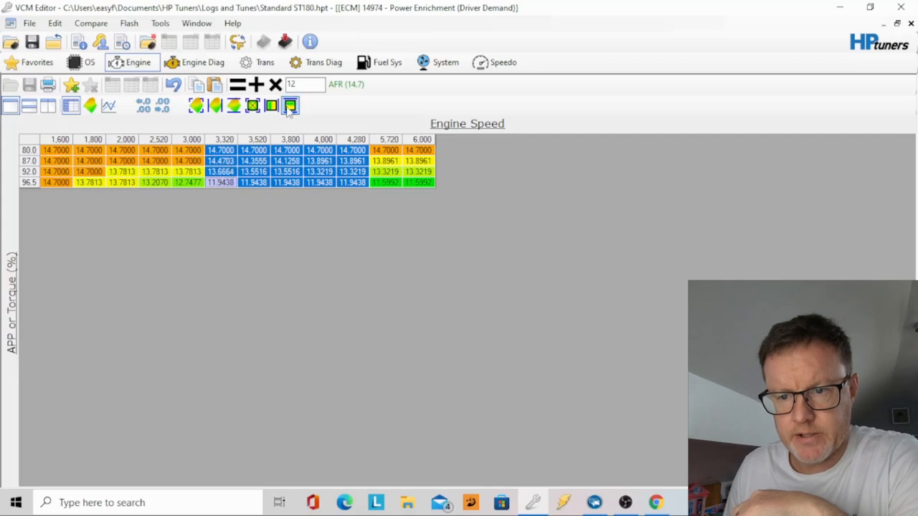
{"action": "left_click", "coordinate": [290, 106]}
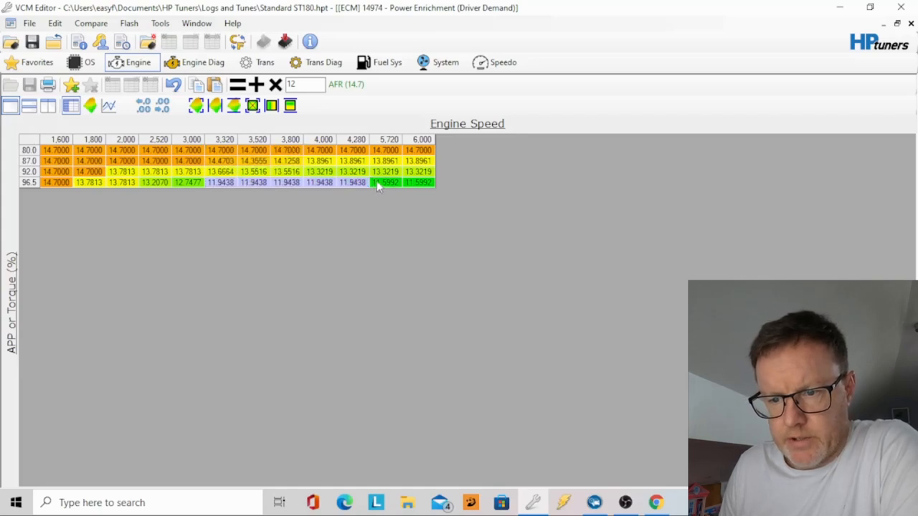
{"action": "mouse_move", "coordinate": [337, 194]}
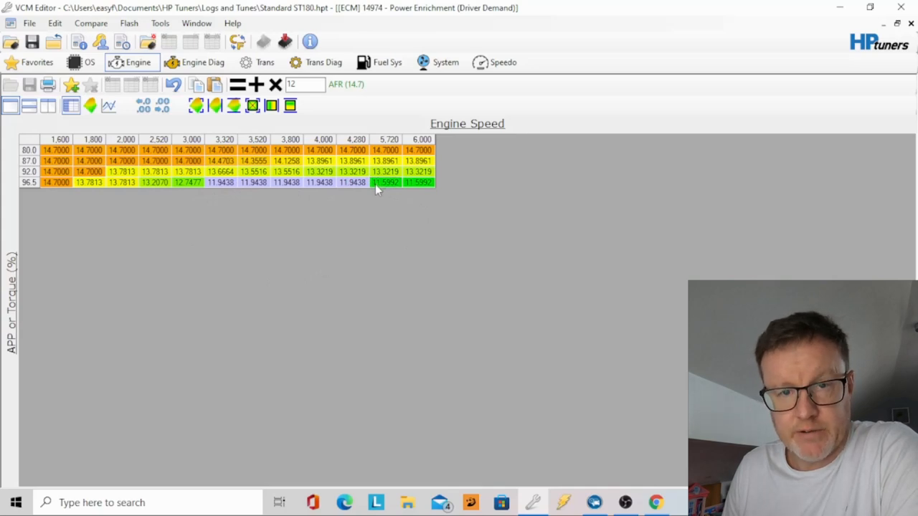
{"action": "mouse_move", "coordinate": [384, 188]}
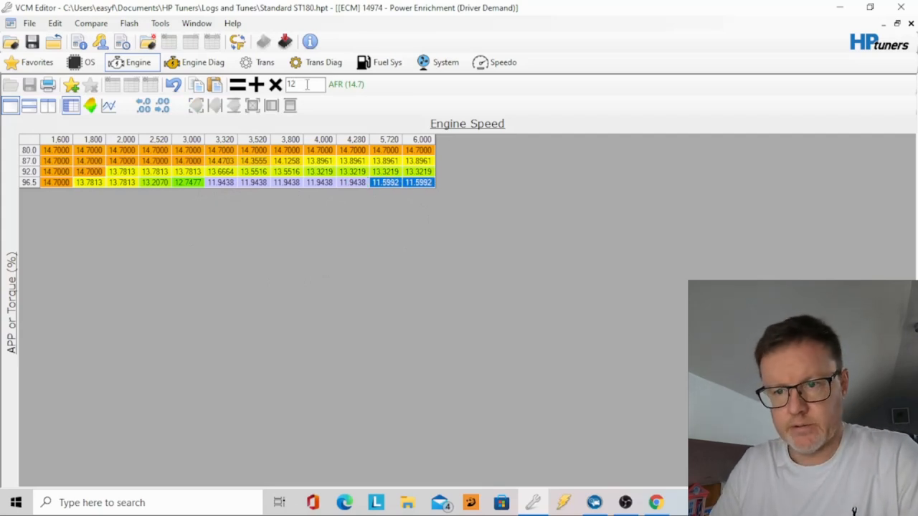
- Enter 11 in the value box while the 96.5 row reverts to 12.7477 AFR
{"action": "type", "text": "11.3"}
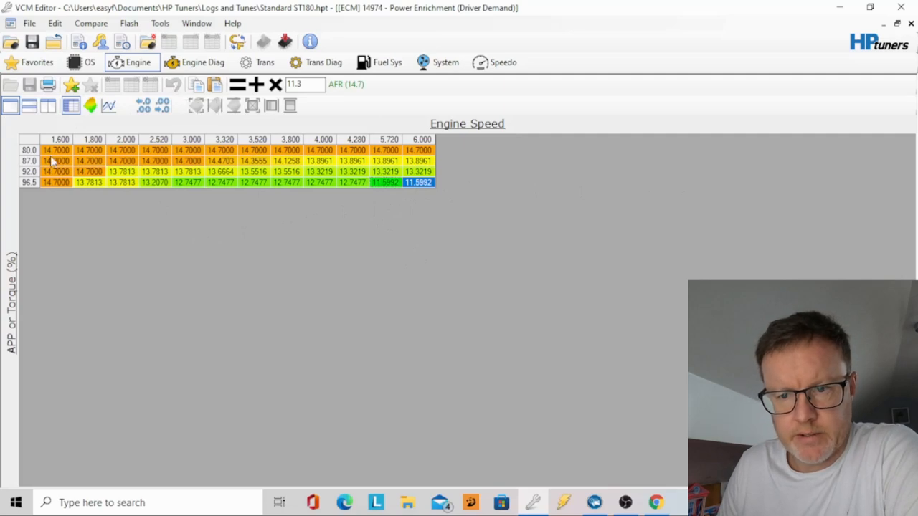
{"action": "mouse_move", "coordinate": [180, 198]}
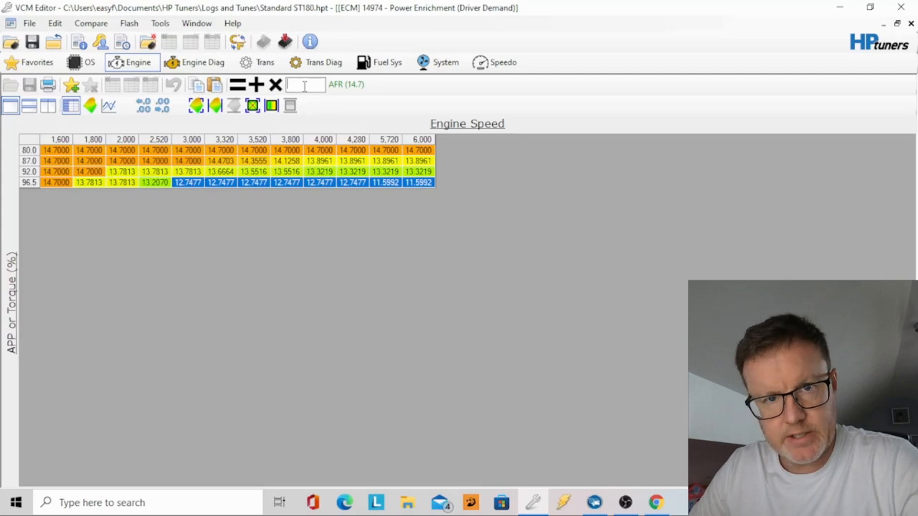
{"action": "type", "text": "1.10"}
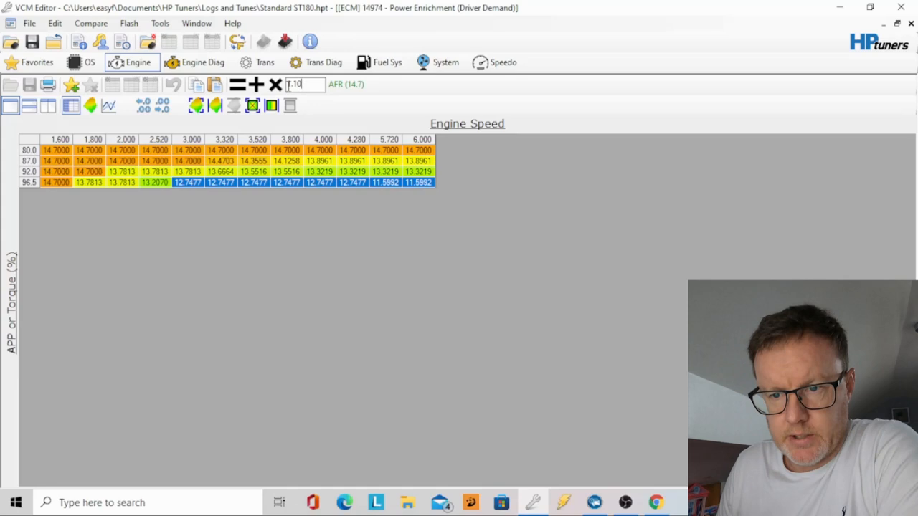
{"action": "left_click", "coordinate": [254, 106]}
{"action": "type", "text": "0"}
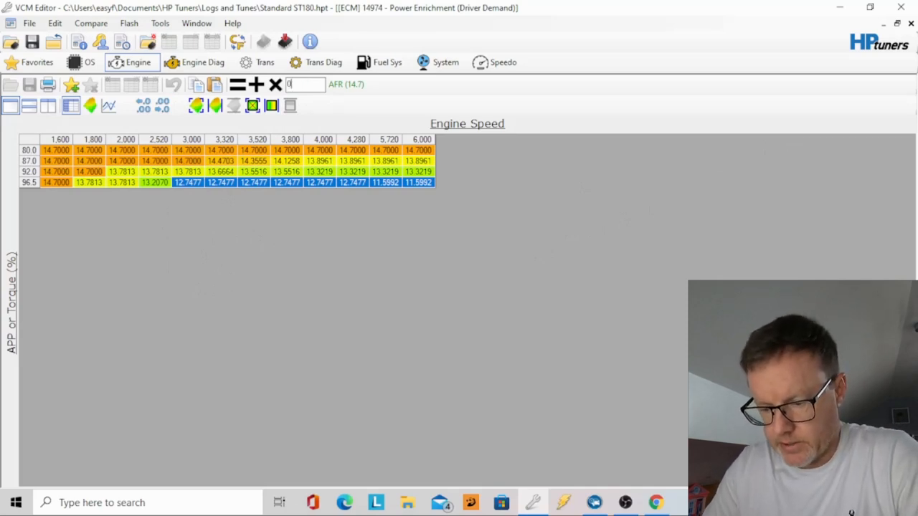
{"action": "type", "text": ".90"}
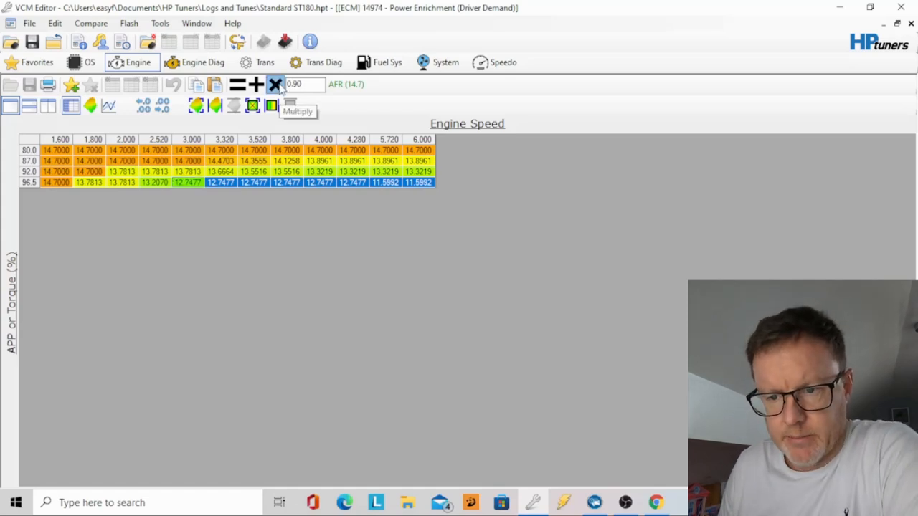
{"action": "left_click", "coordinate": [275, 85]}
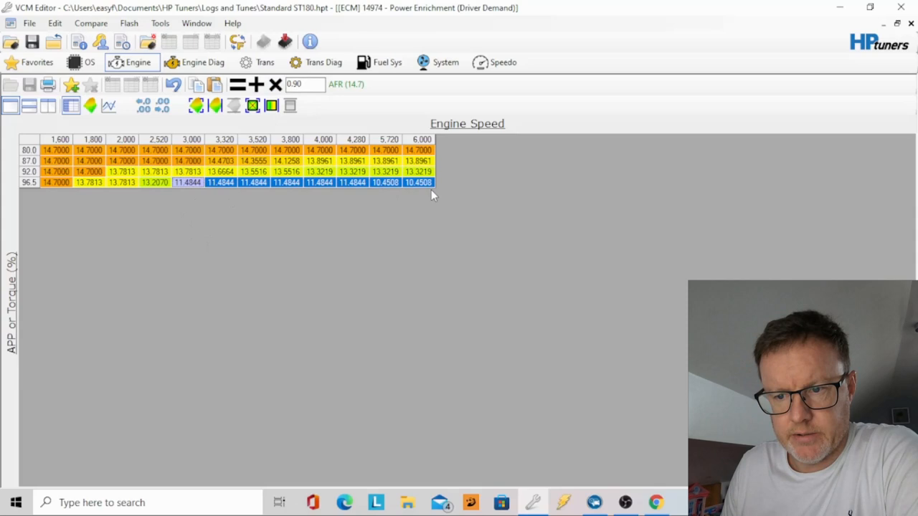
{"action": "mouse_move", "coordinate": [307, 201]}
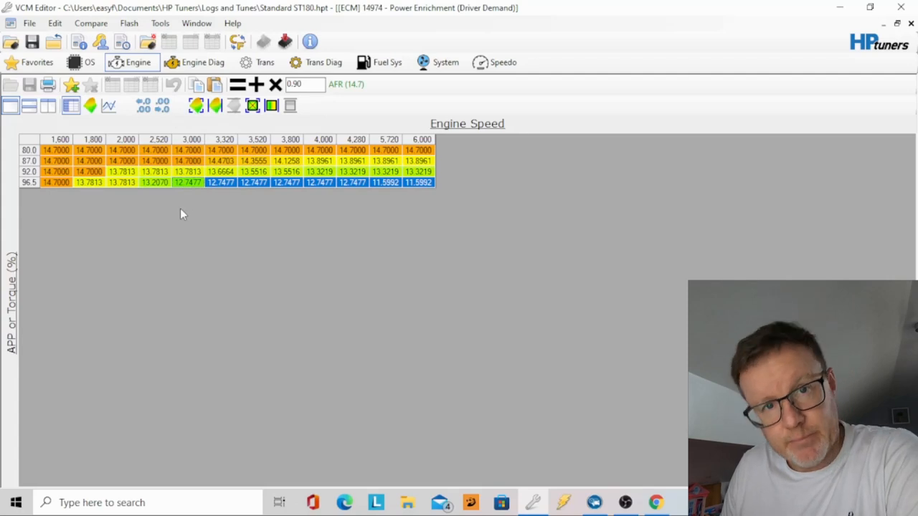
{"action": "mouse_move", "coordinate": [181, 195]}
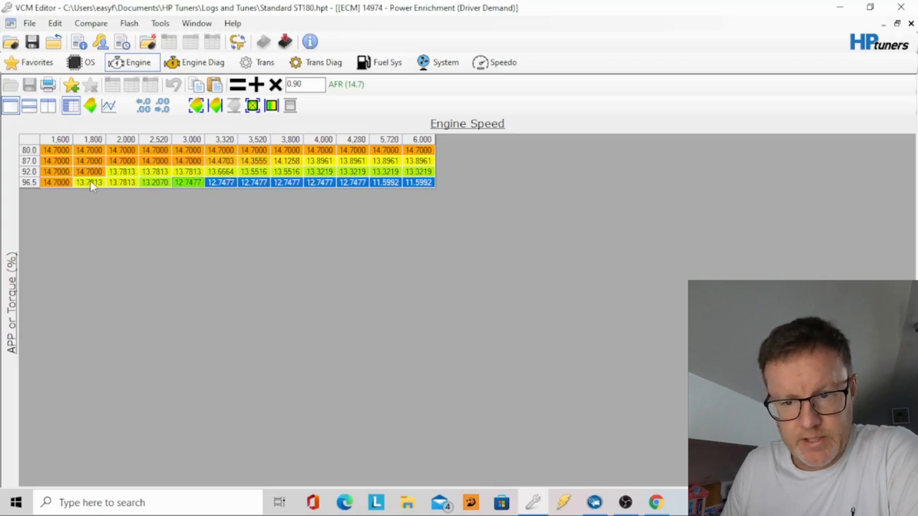
{"action": "mouse_move", "coordinate": [358, 186]}
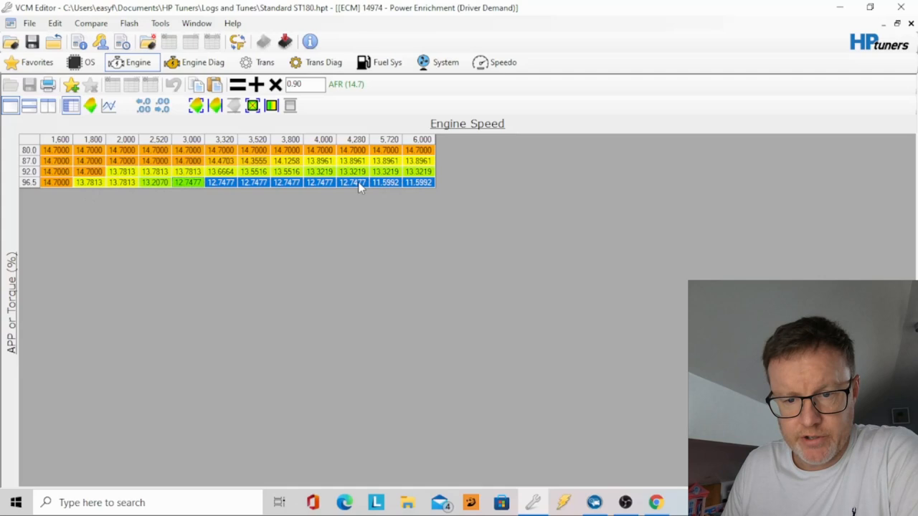
{"action": "mouse_move", "coordinate": [141, 189]}
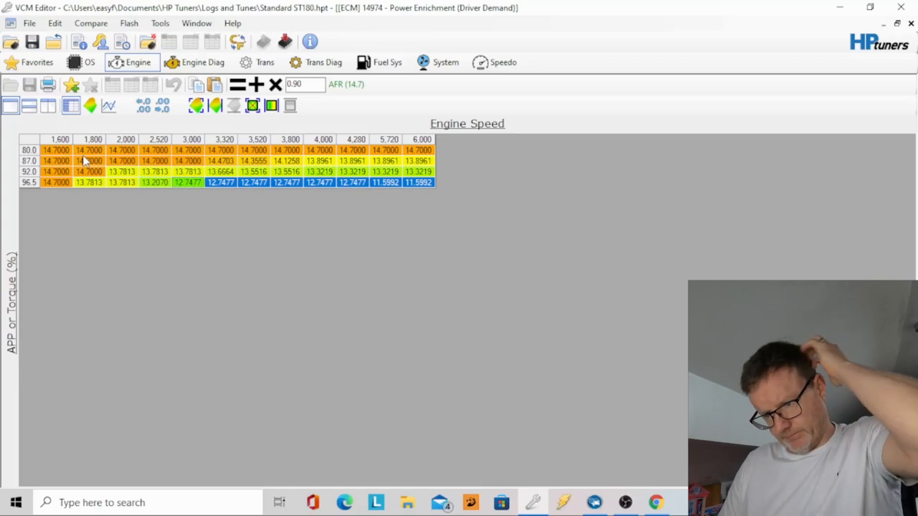
{"action": "mouse_move", "coordinate": [81, 268]}
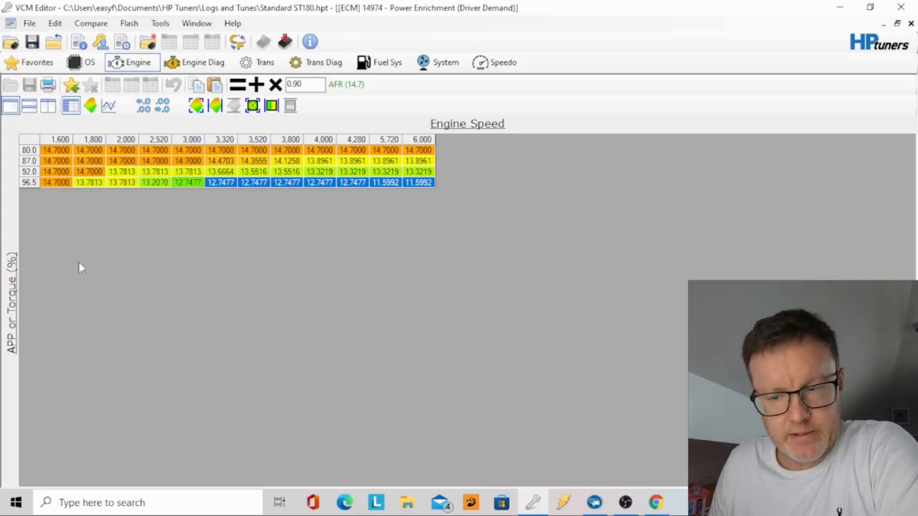
{"action": "mouse_move", "coordinate": [704, 43]}
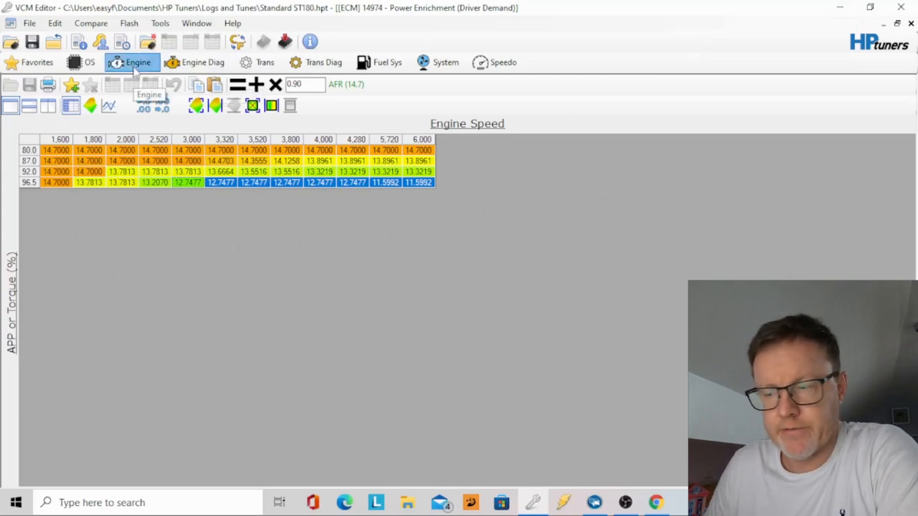
- Return from the Driver Demand AFR table to the Engine Power Enrich settings page
{"action": "left_click", "coordinate": [132, 63]}
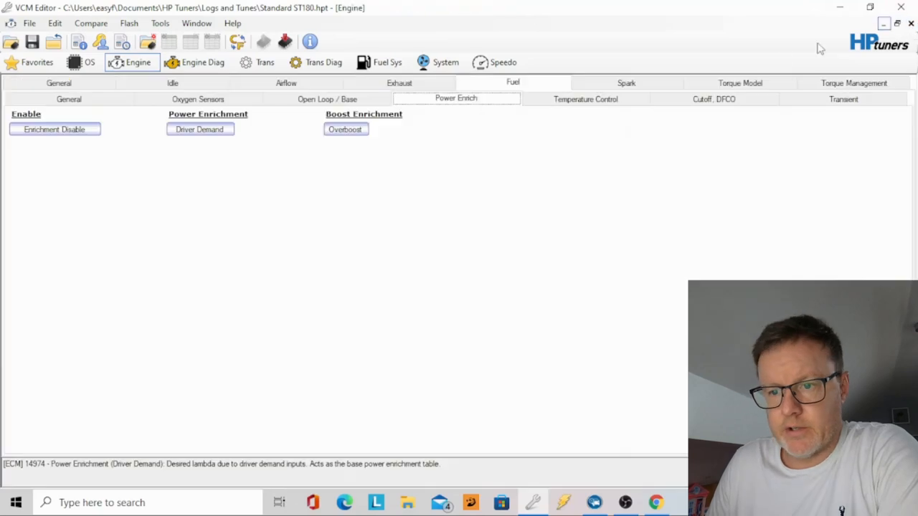
{"action": "mouse_move", "coordinate": [725, 119]}
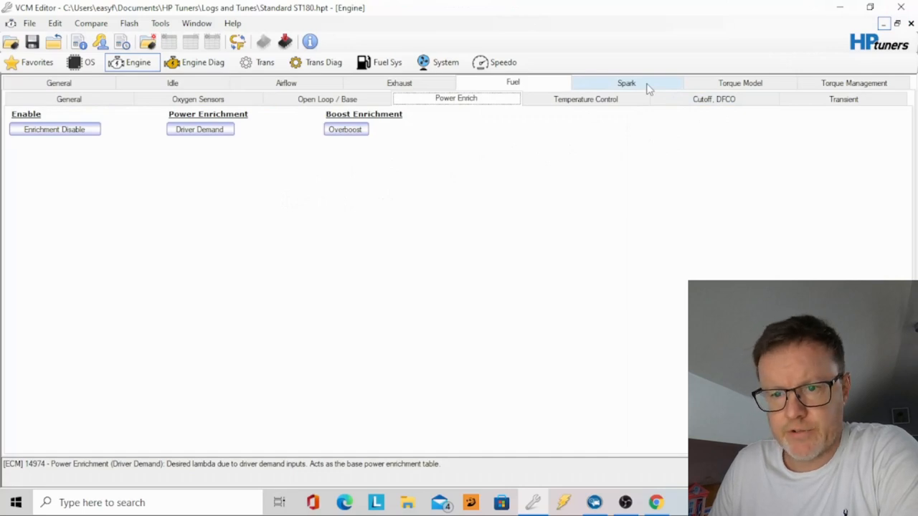
{"action": "mouse_move", "coordinate": [601, 173]}
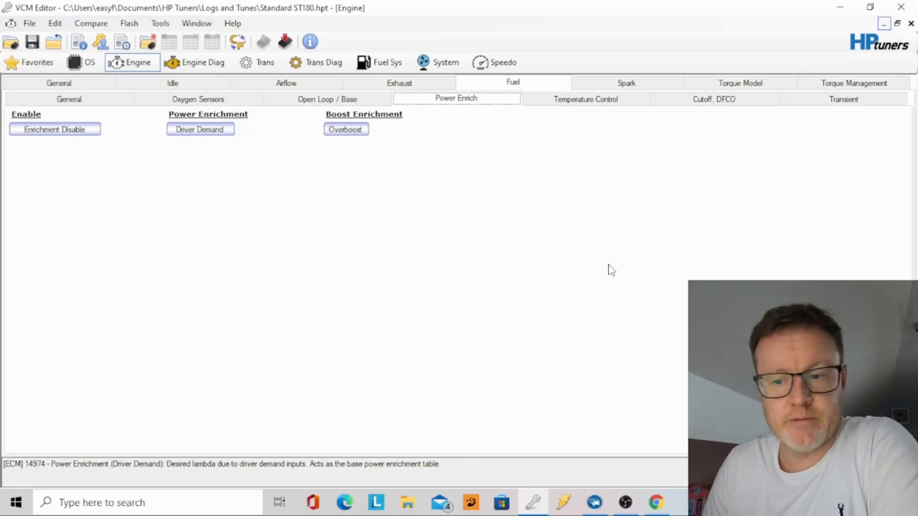
{"action": "mouse_move", "coordinate": [594, 269]}
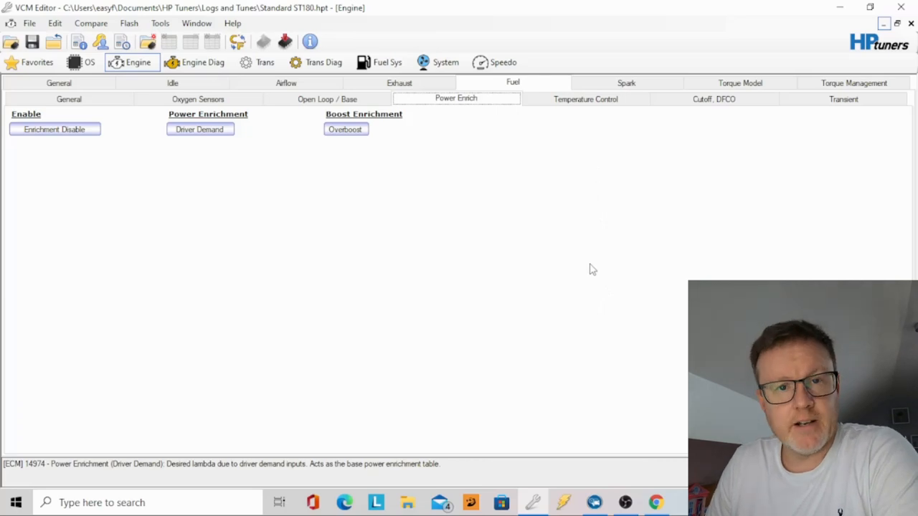
{"action": "mouse_move", "coordinate": [495, 248]}
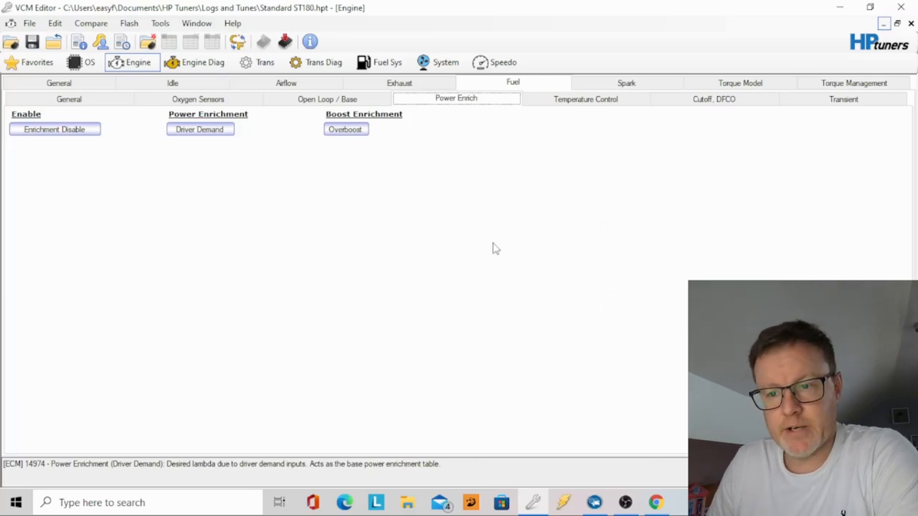